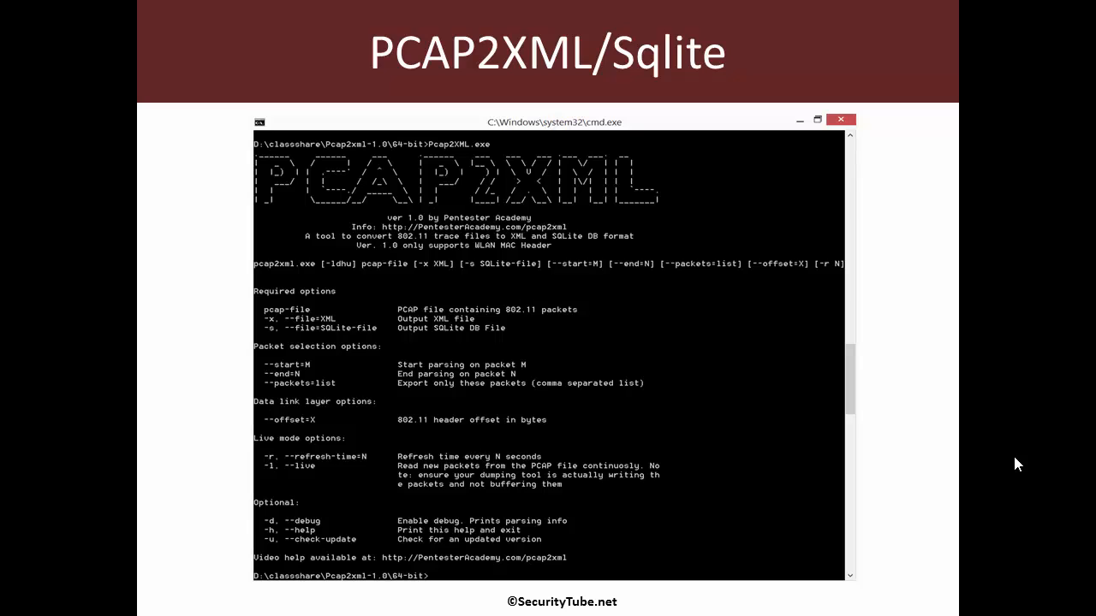
pyautogui.moveTo(945, 412)
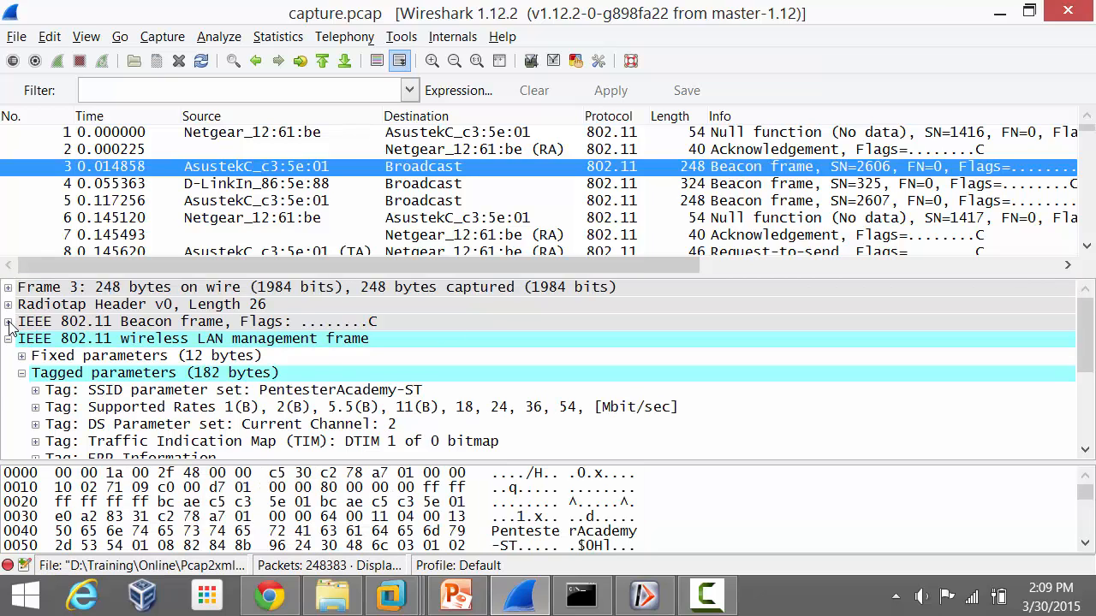
# Apply the frame's Type/Subtype field as a display filter to show only beacon frames.
pyautogui.rightClick(47, 339)
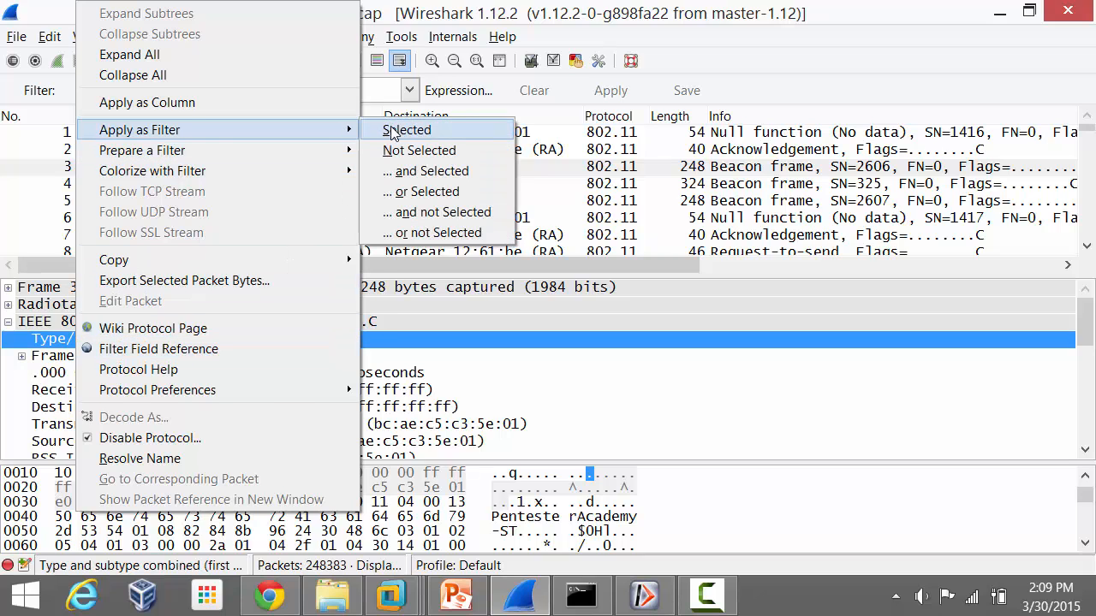
pyautogui.click(416, 129)
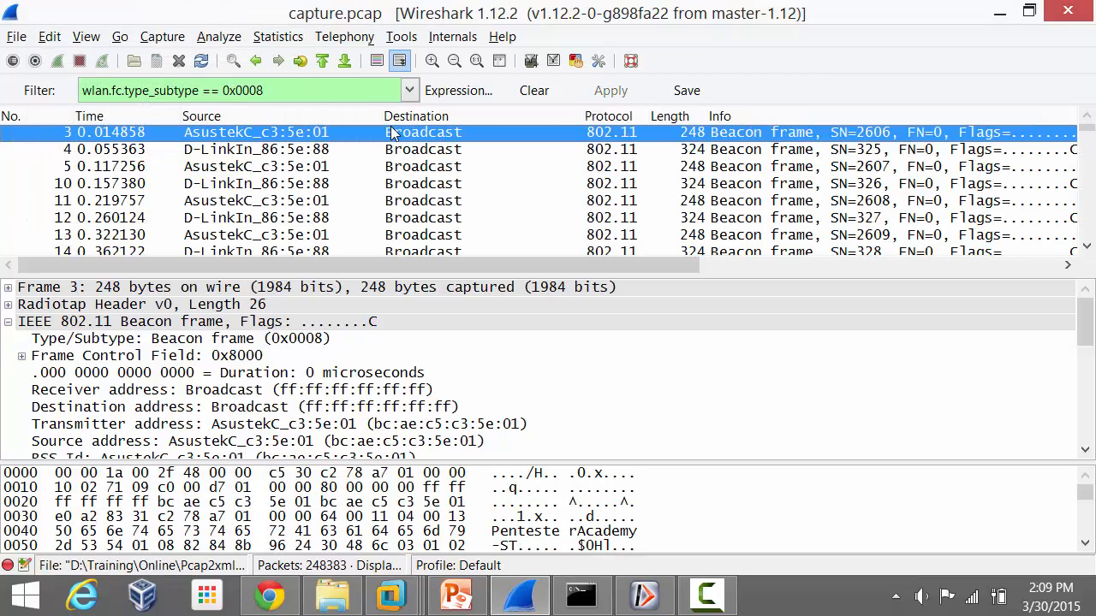
pyautogui.moveTo(722, 201)
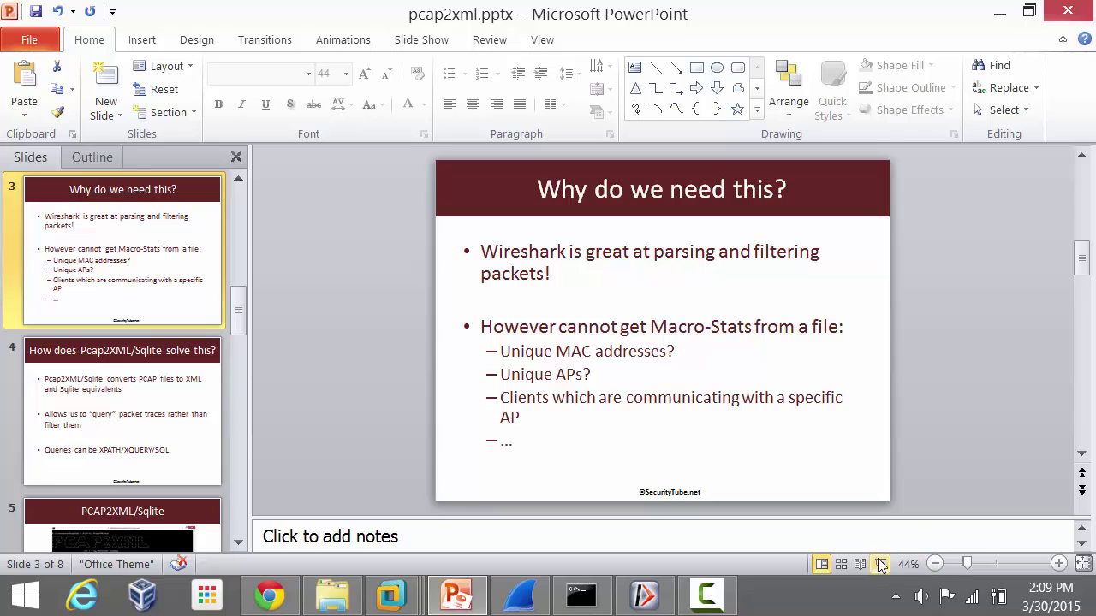
# Present the slides explaining why Pcap2XML/Sqlite is needed and how it helps.
pyautogui.click(879, 563)
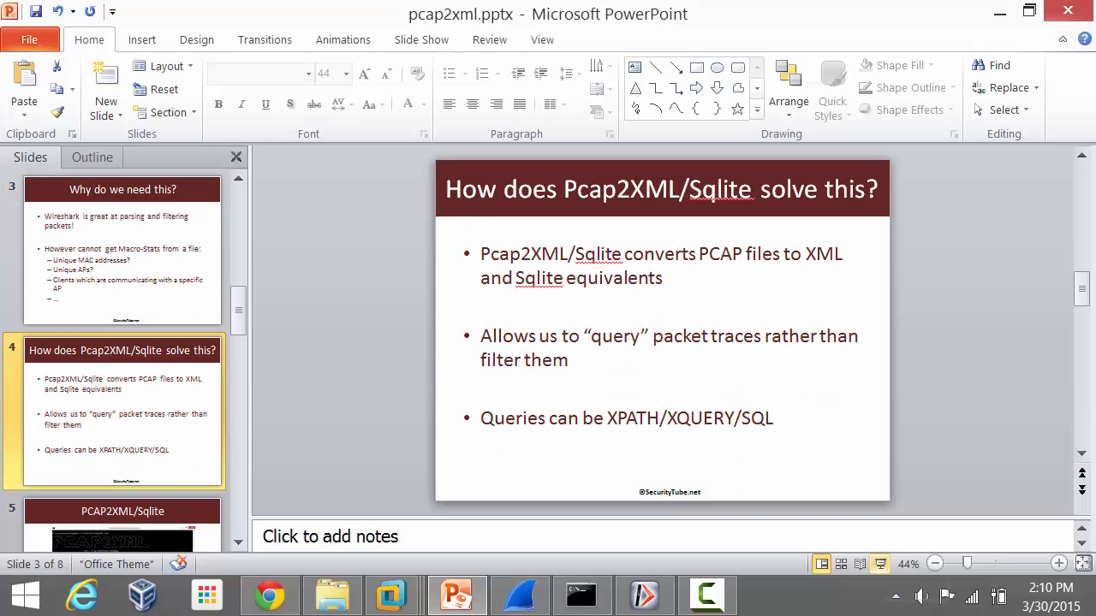
pyautogui.click(583, 595)
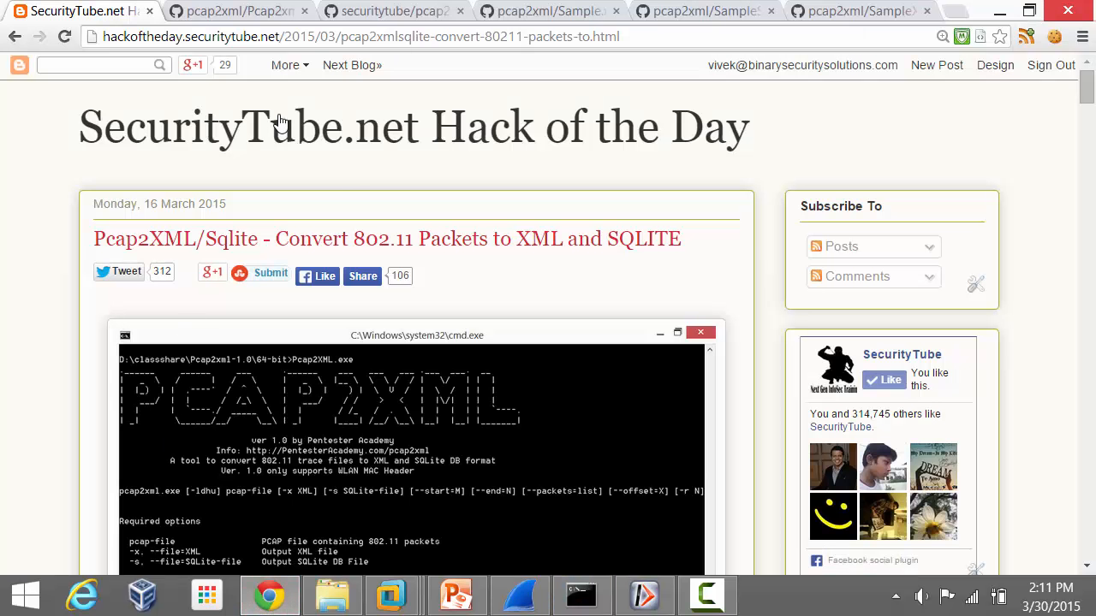
# Switch to the pcap2xml GitHub tab showing the Pcap2xml-1.0 folder.
pyautogui.click(231, 11)
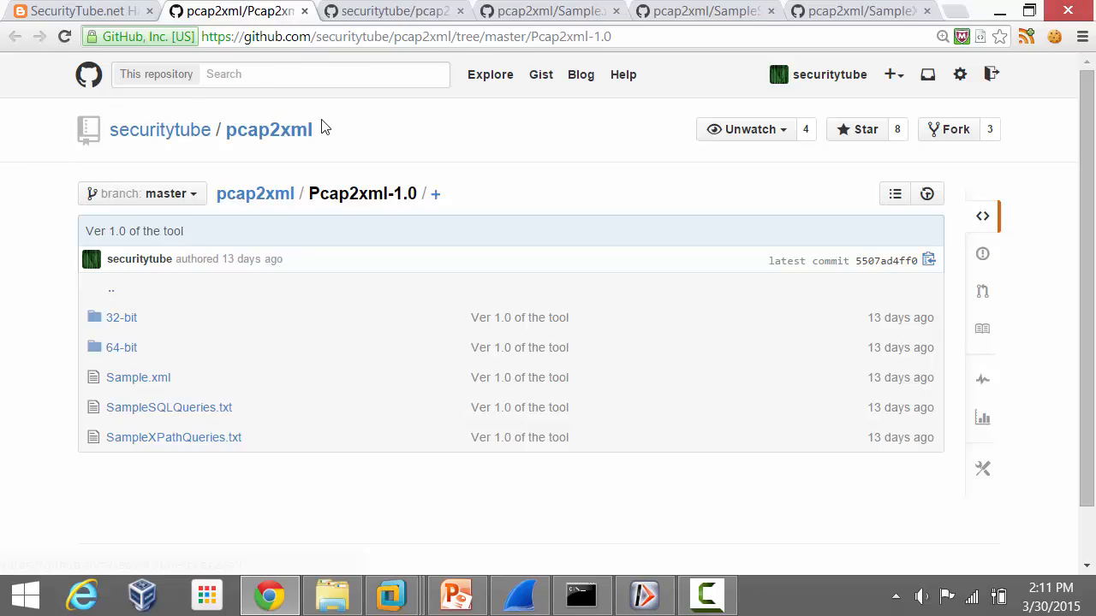
pyautogui.moveTo(452, 152)
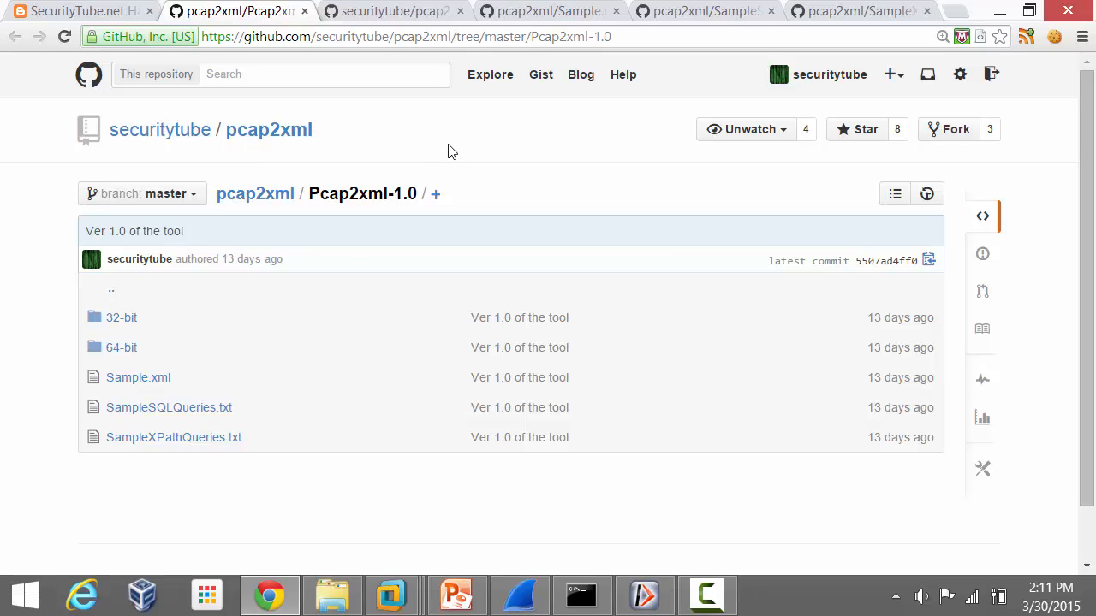
pyautogui.moveTo(122, 347)
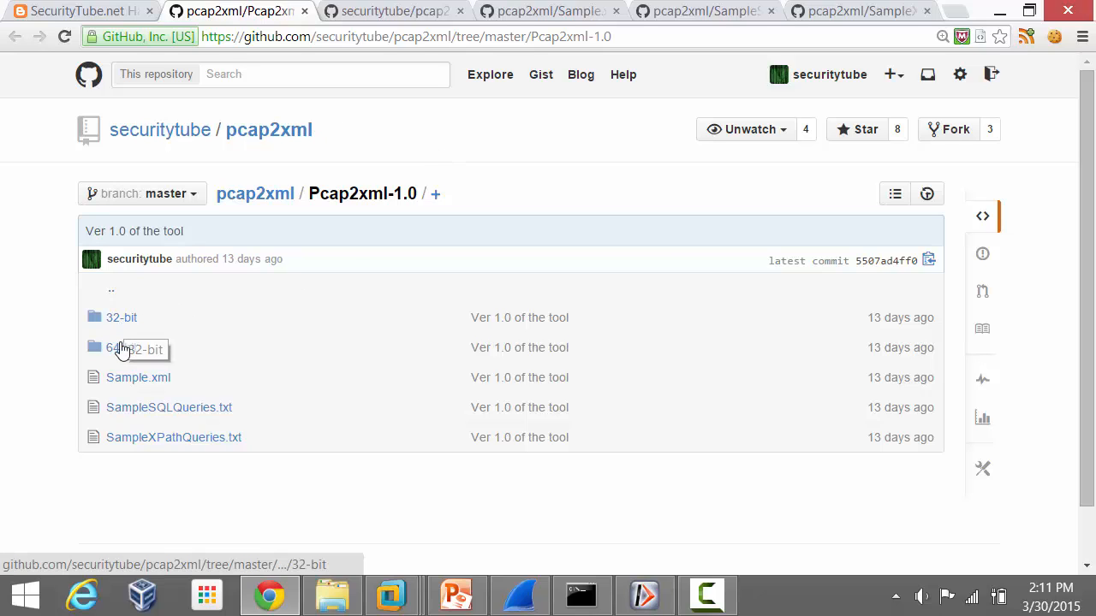
pyautogui.moveTo(55, 337)
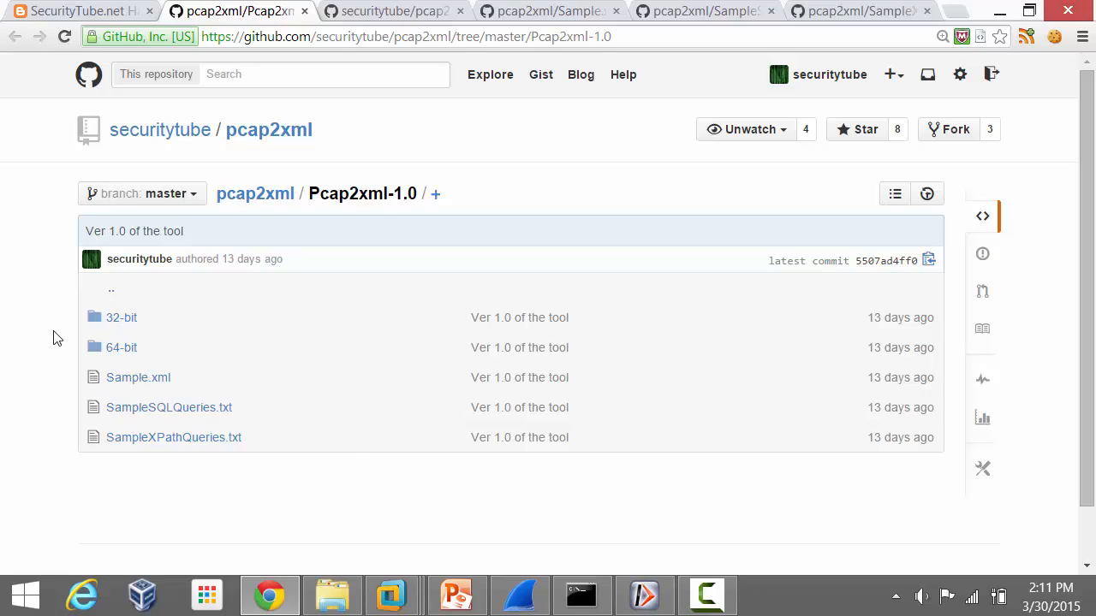
pyautogui.moveTo(595, 580)
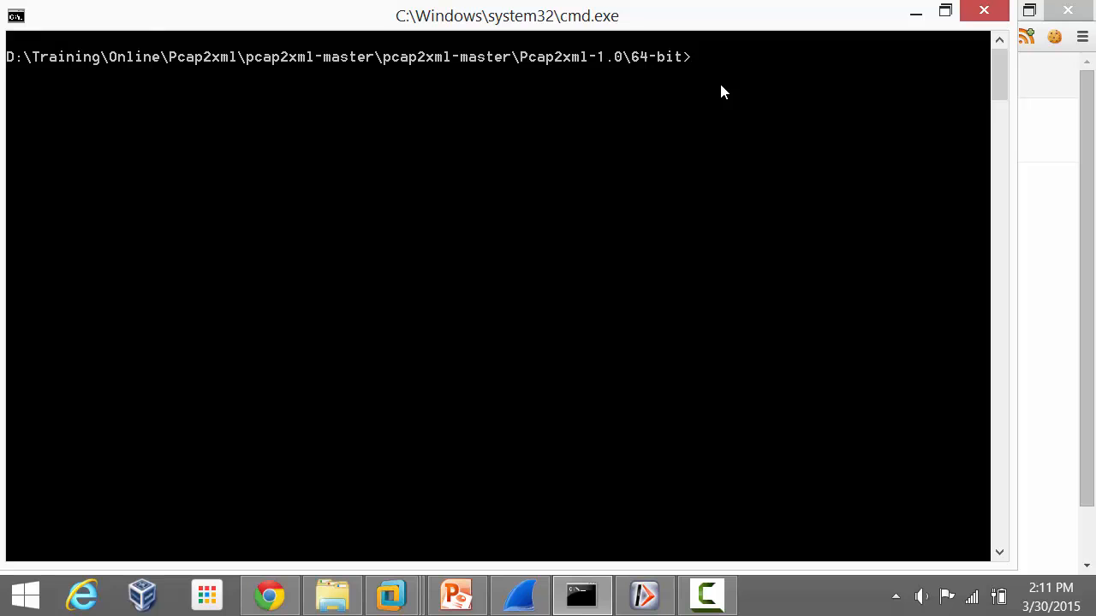
# Run Pcap2XML.exe to view its usage help, then start a command targeting ..\sample-pcap-files\.
pyautogui.write('Pcap2XML.exe')
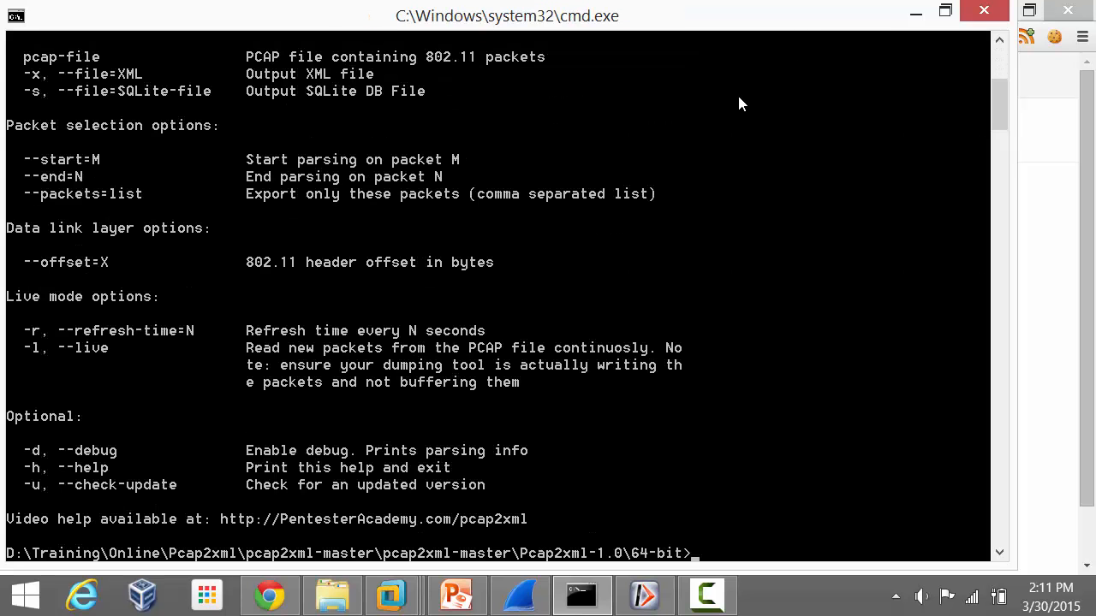
pyautogui.scroll(3)
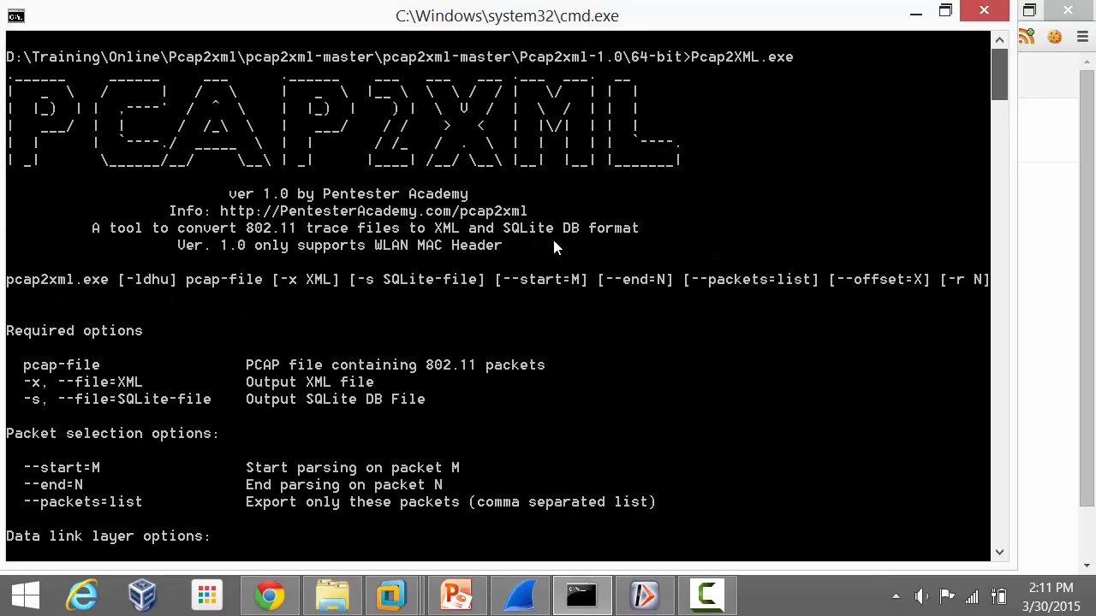
pyautogui.moveTo(285, 313)
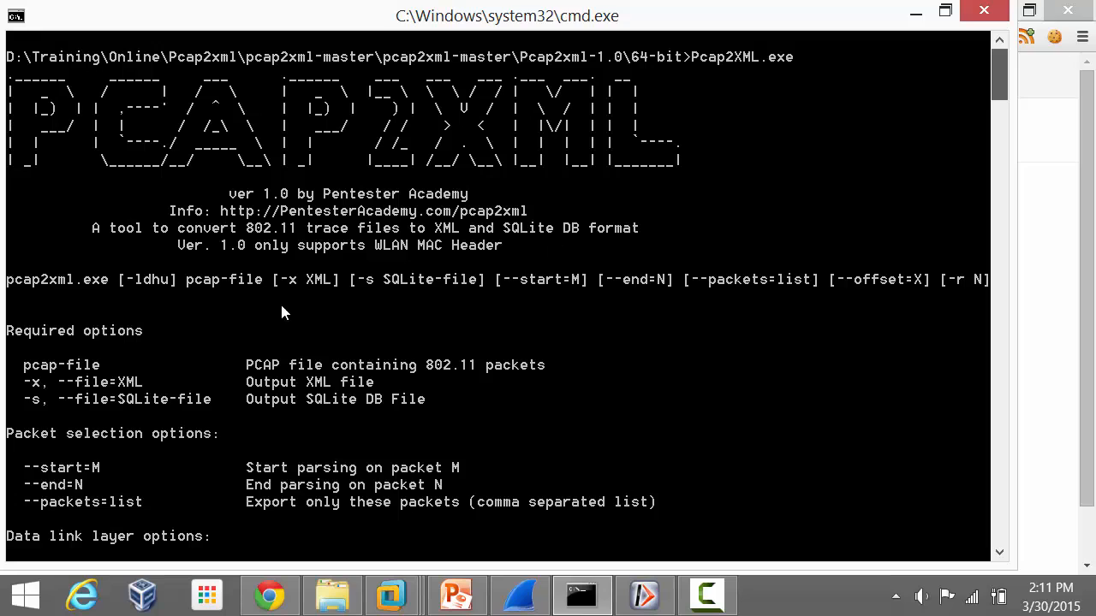
pyautogui.moveTo(250, 299)
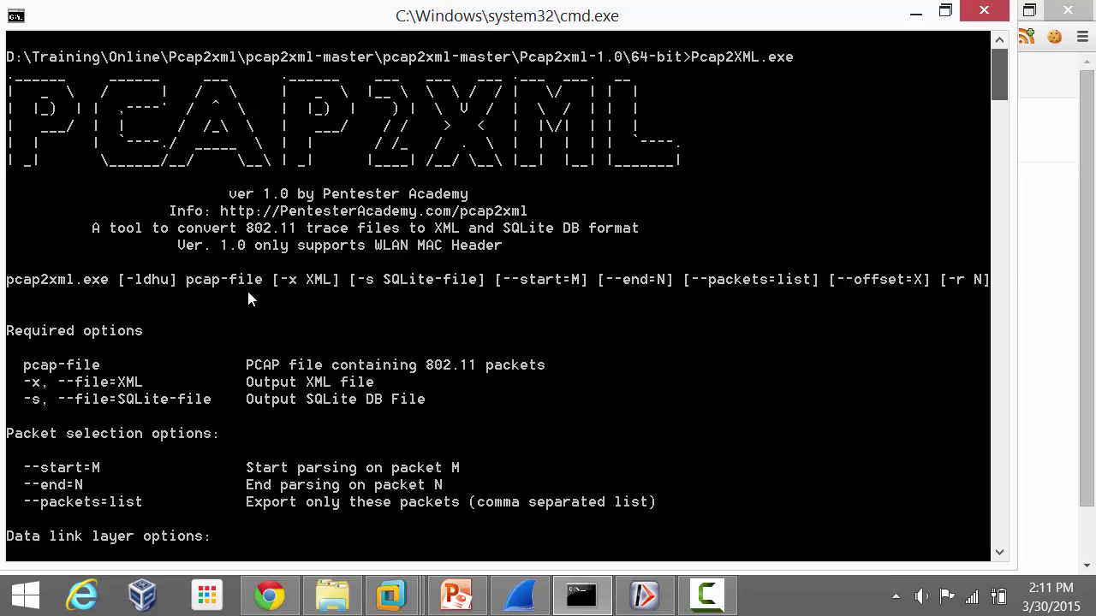
pyautogui.moveTo(447, 356)
pyautogui.write('Pcap2XML.exe')
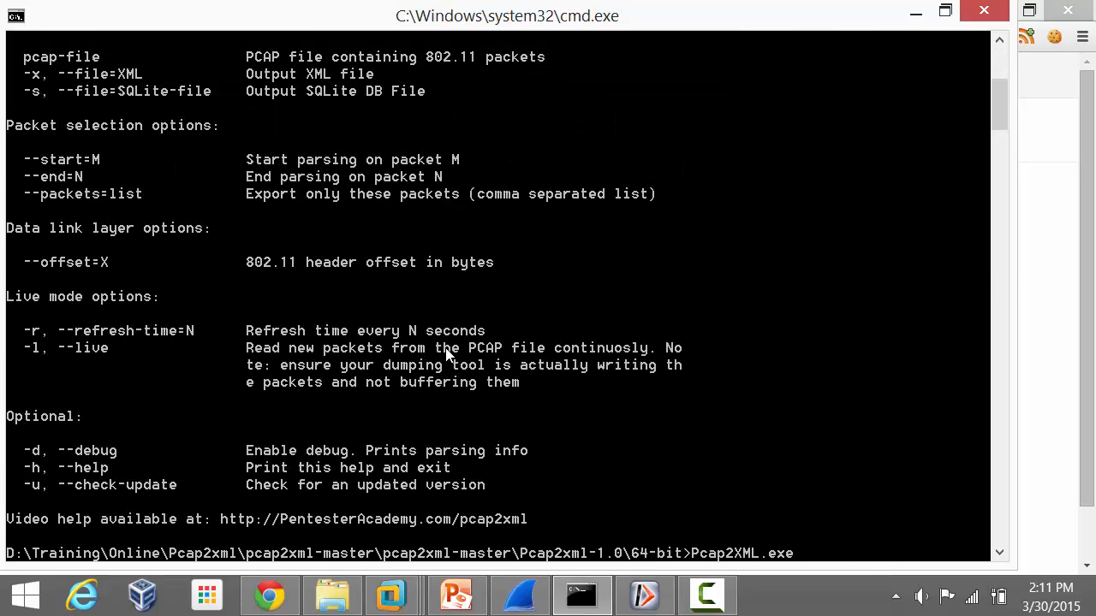
pyautogui.write('..\\')
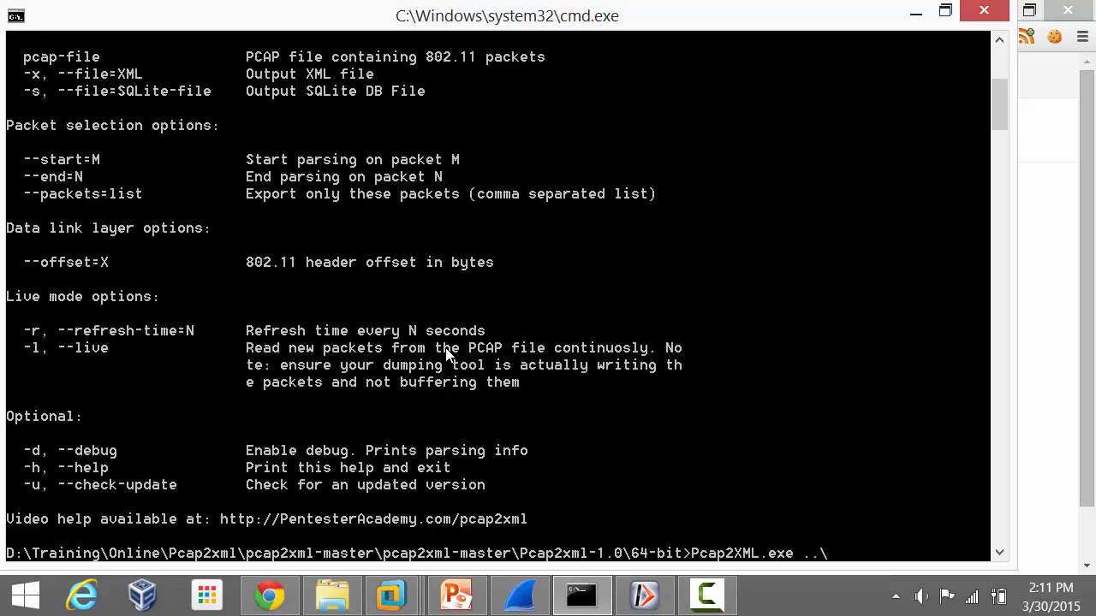
pyautogui.write('\\sample-pcap-files')
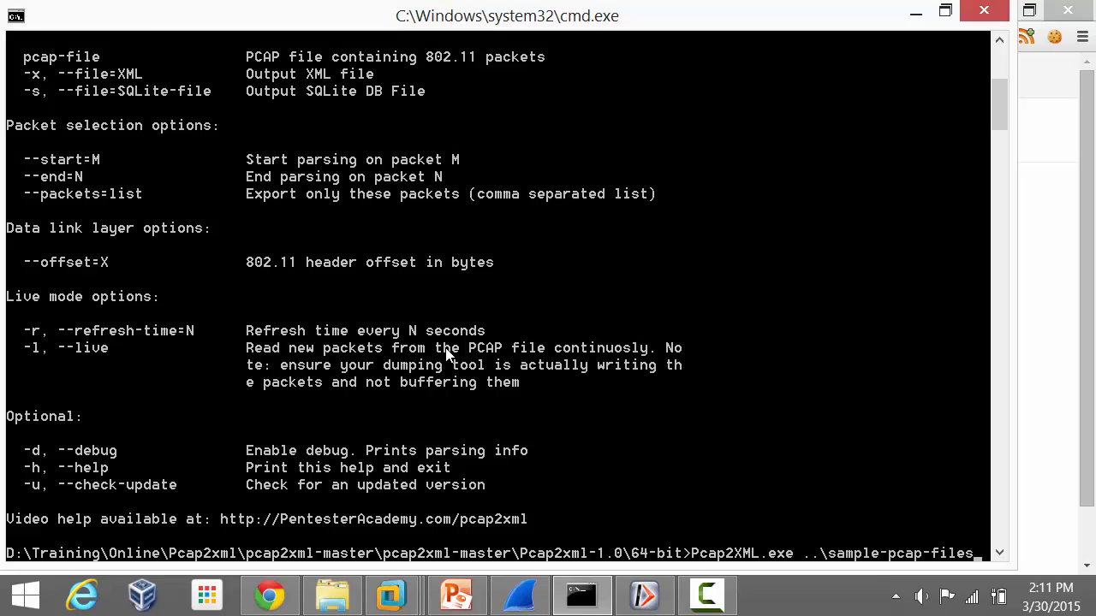
pyautogui.write('\\small.cap')
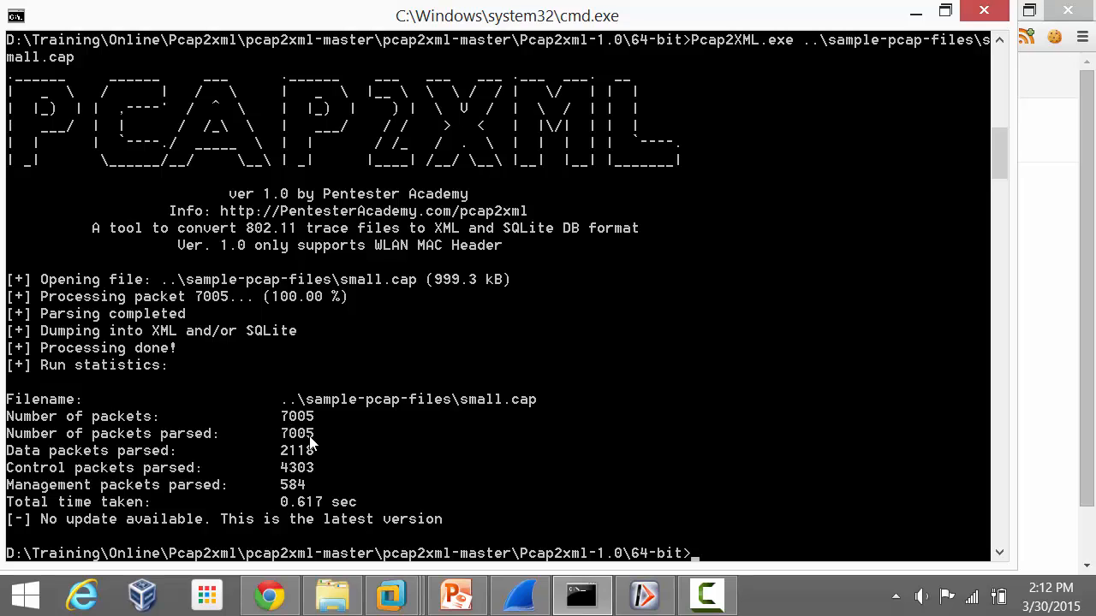
pyautogui.moveTo(60, 468)
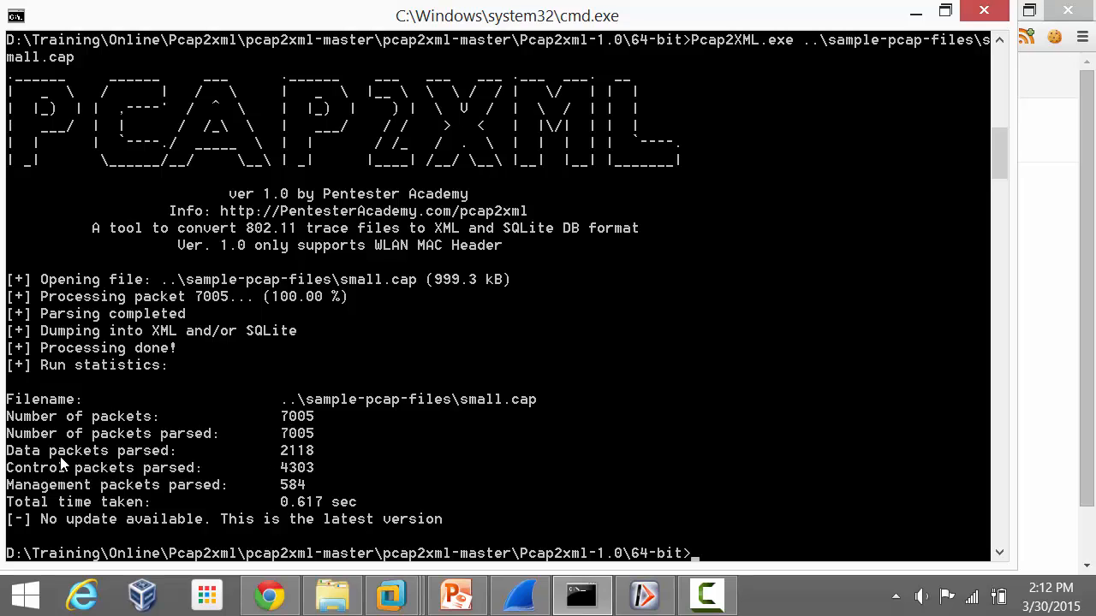
pyautogui.moveTo(93, 502)
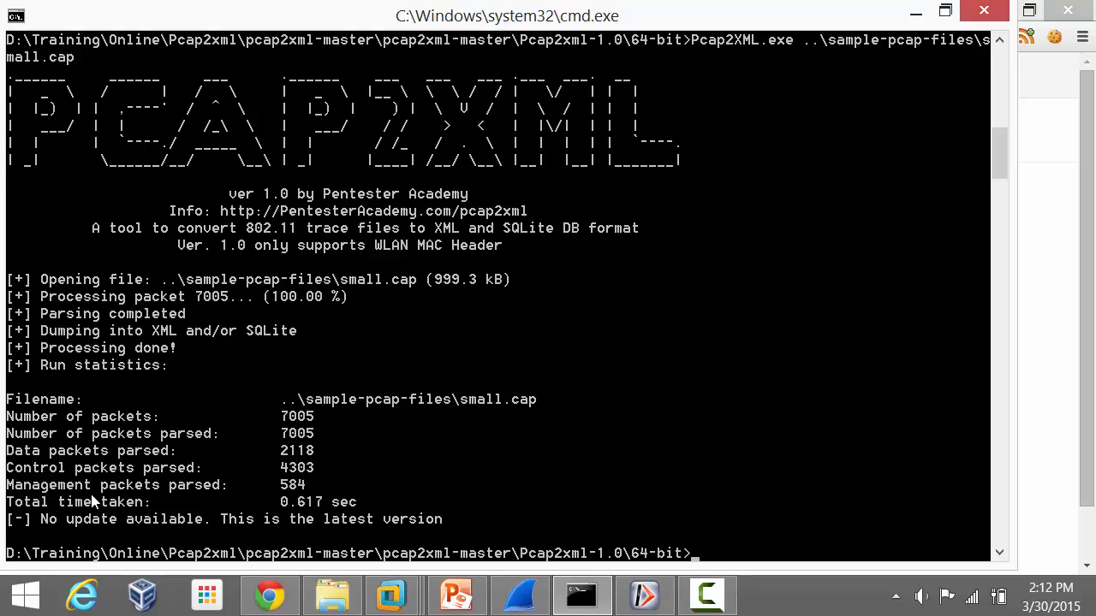
pyautogui.moveTo(391, 393)
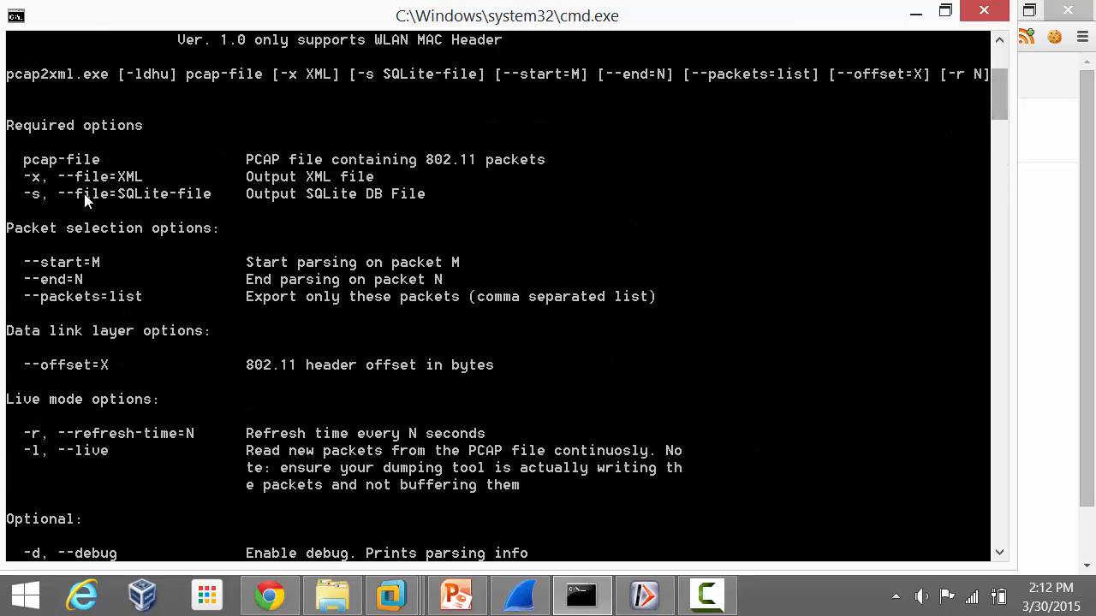
pyautogui.moveTo(35, 187)
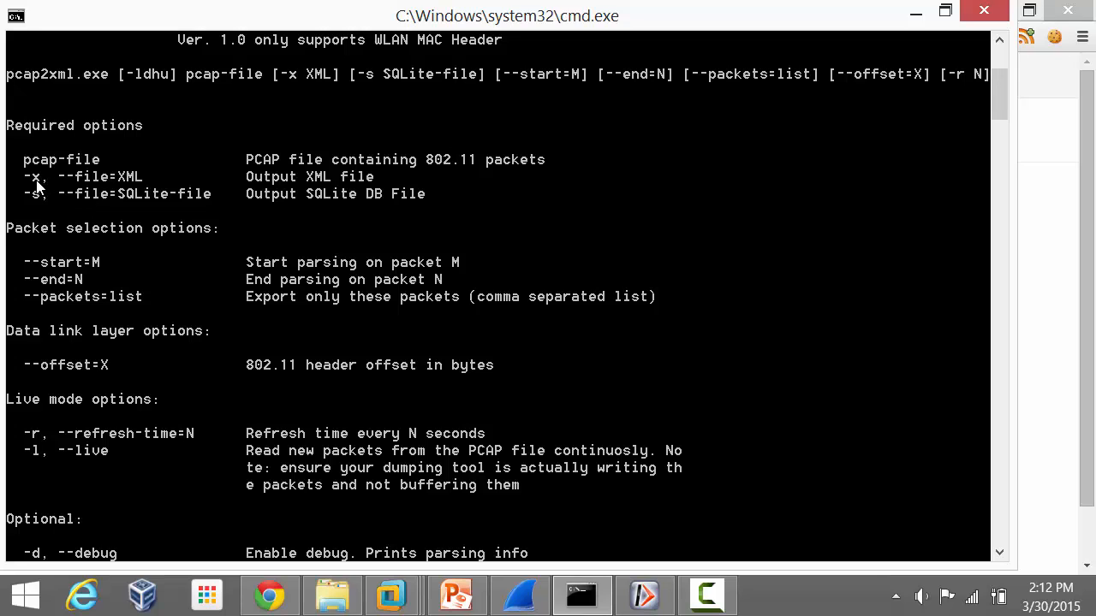
pyautogui.moveTo(526, 45)
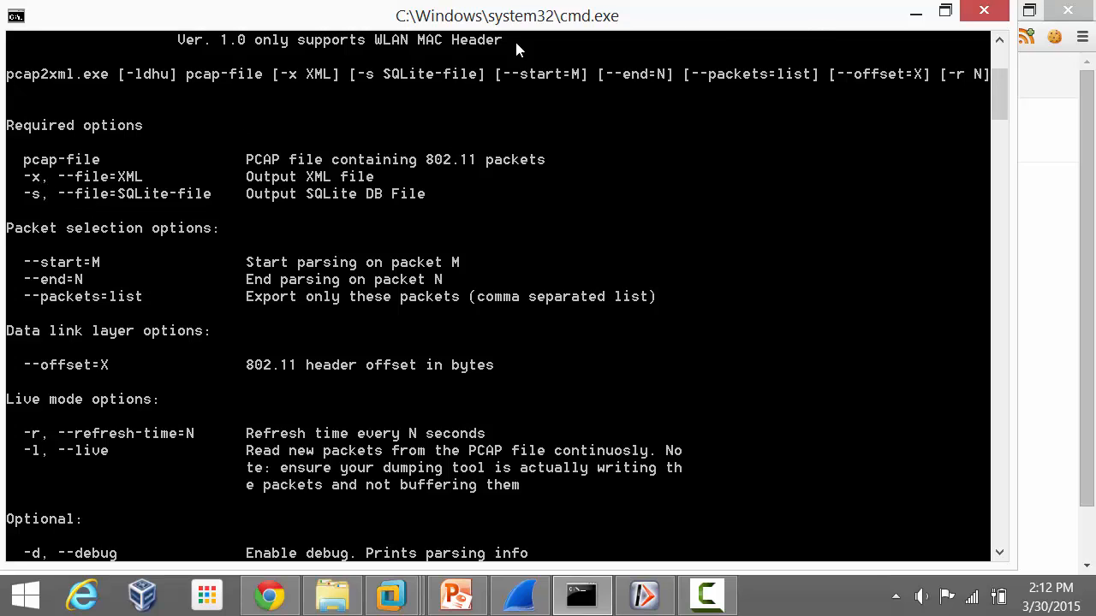
pyautogui.moveTo(981, 105)
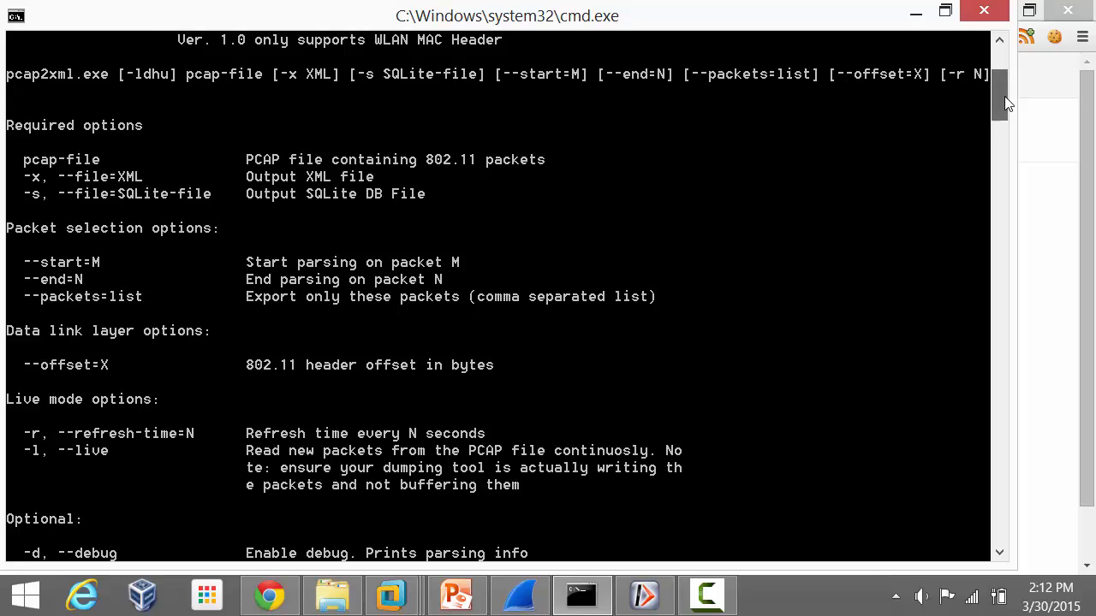
# Scroll the Pcap2XML output after the 7005-packet small.cap conversion.
pyautogui.scroll(-3)
pyautogui.write('Pcap2XML.exe ..\\sample-pcap-files\\small.cap')
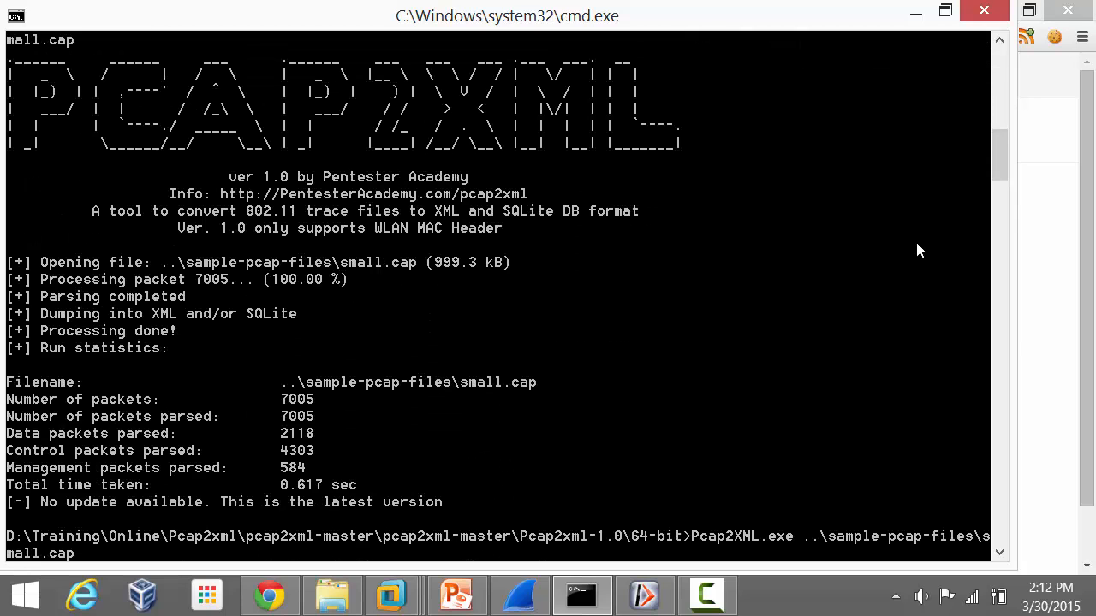
# Append -x small to the recalled small.cap command to request XML output.
pyautogui.write('-')
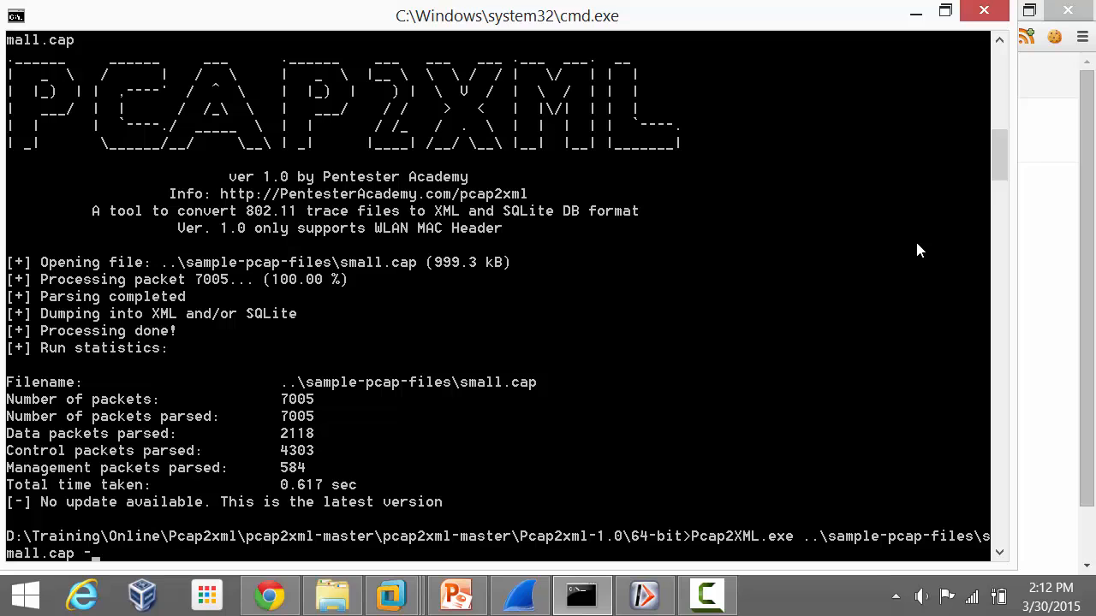
pyautogui.write('x small')
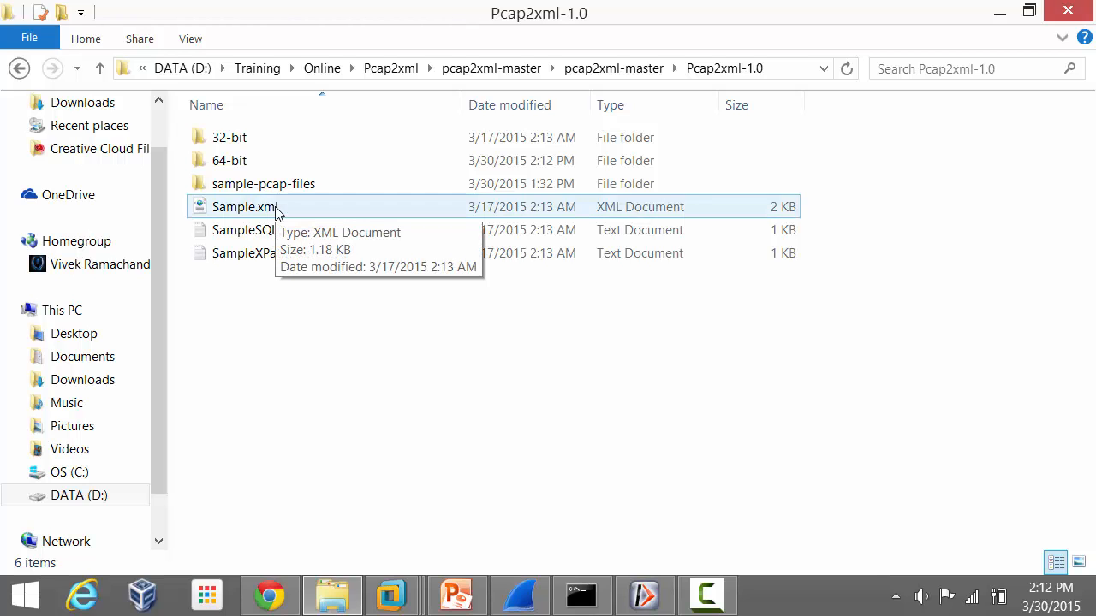
# Open the generated small.xml from the 64-bit folder in Internet Explorer.
pyautogui.click(229, 160)
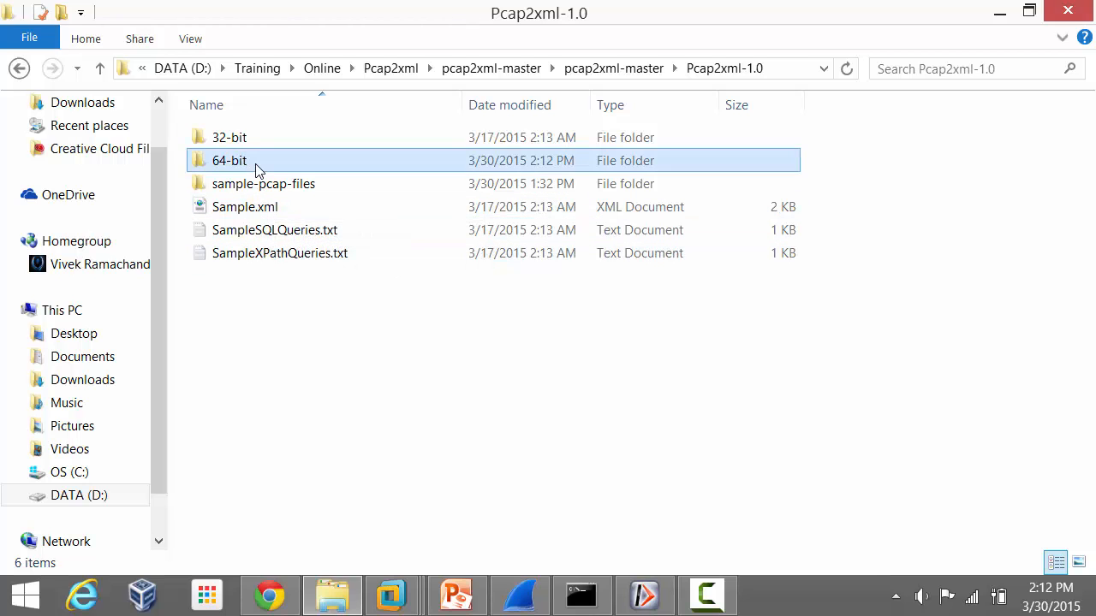
pyautogui.doubleClick(229, 160)
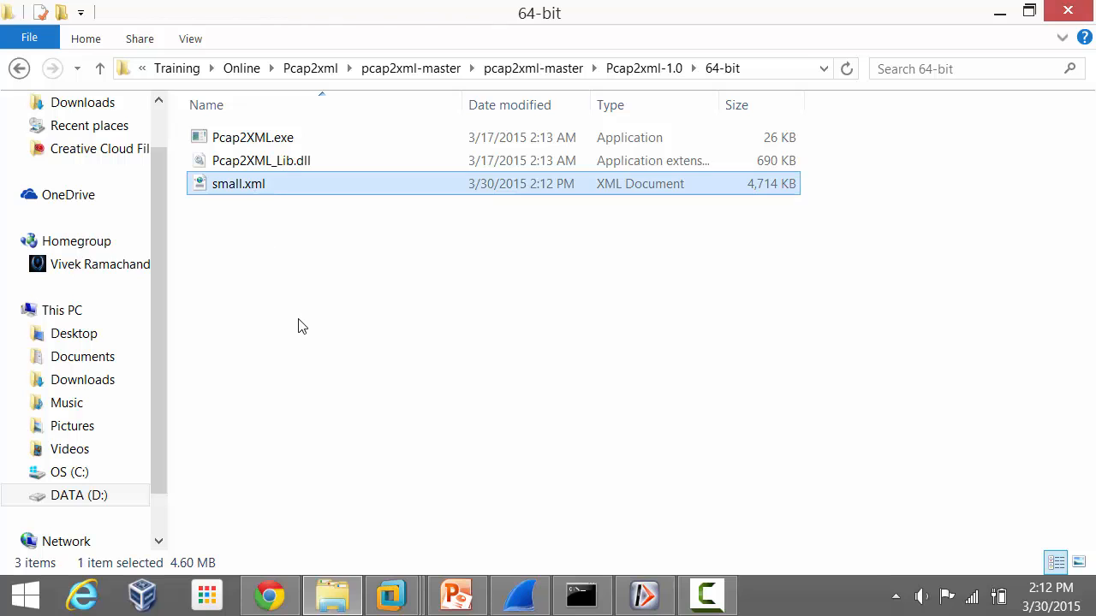
pyautogui.moveTo(238, 185)
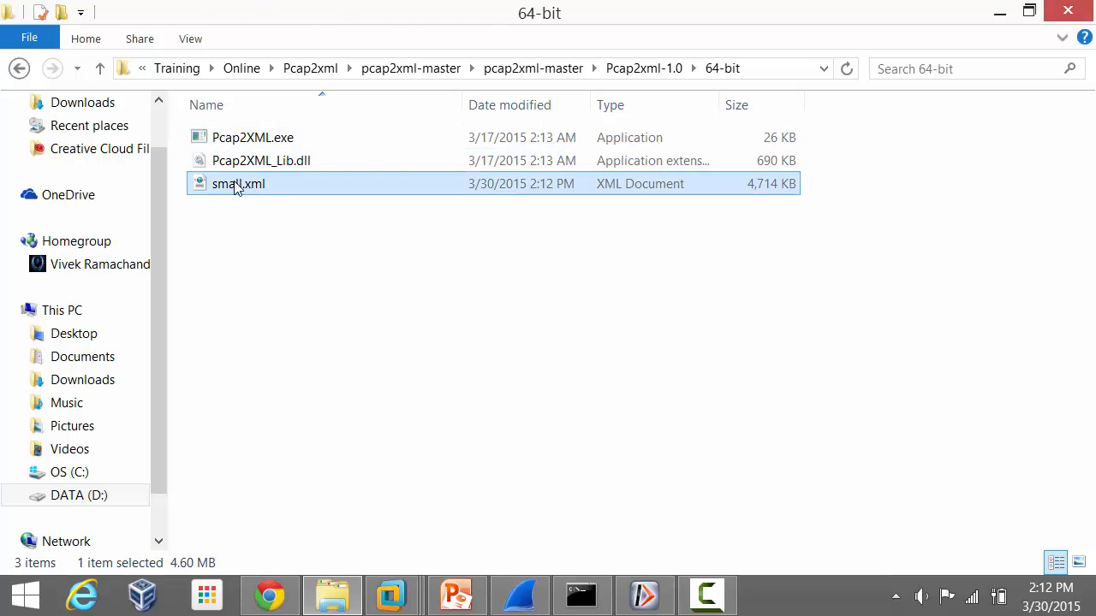
pyautogui.doubleClick(237, 183)
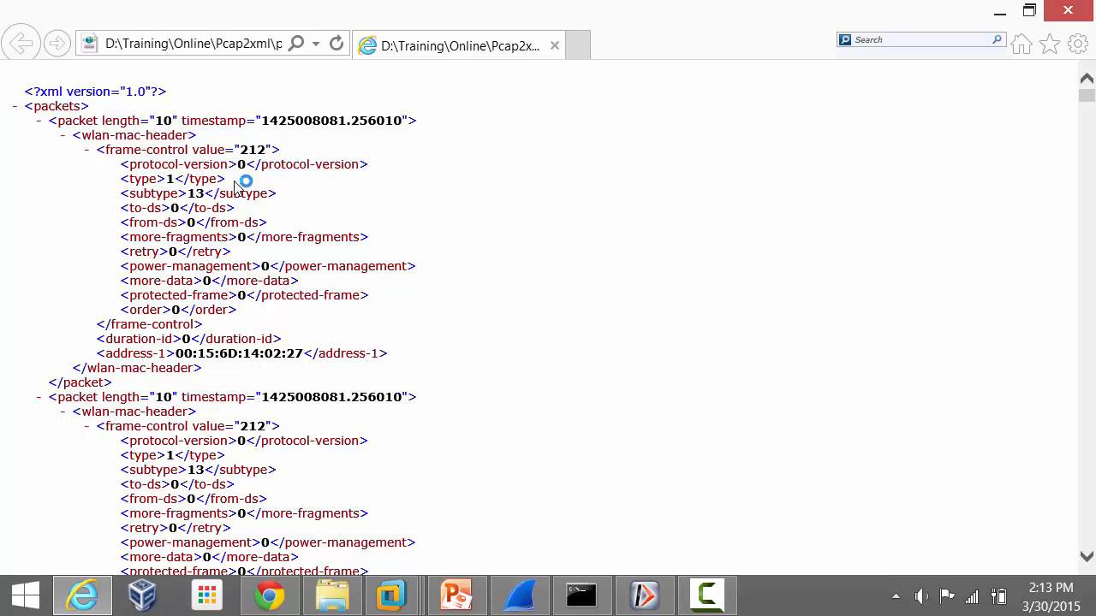
pyautogui.moveTo(105, 254)
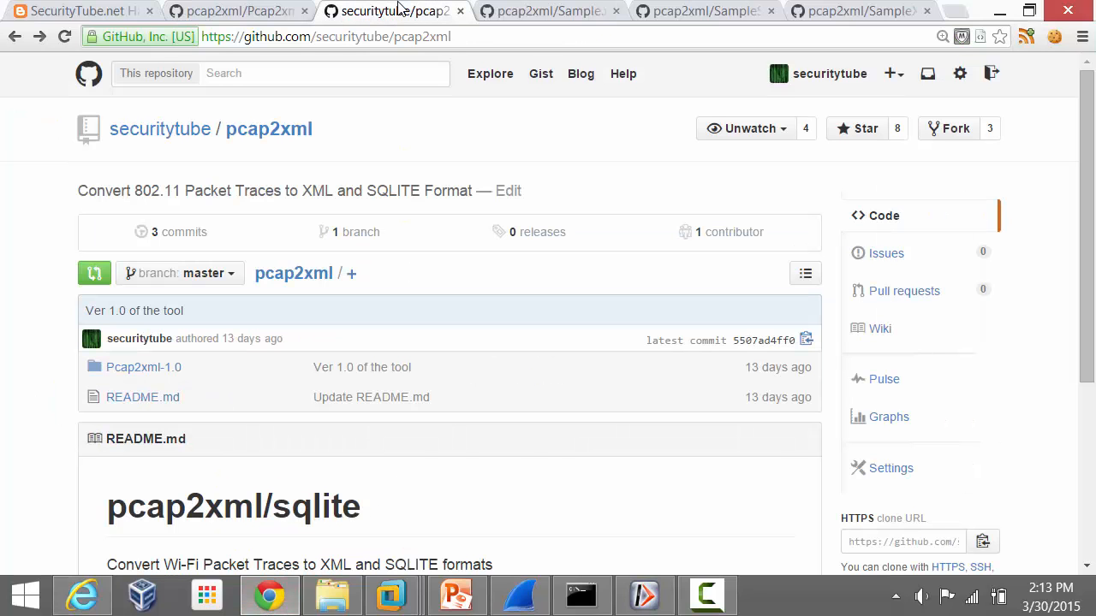
# Open Sample.xml from the Pcap2xml-1.0 folder and scroll through its contents.
pyautogui.click(143, 367)
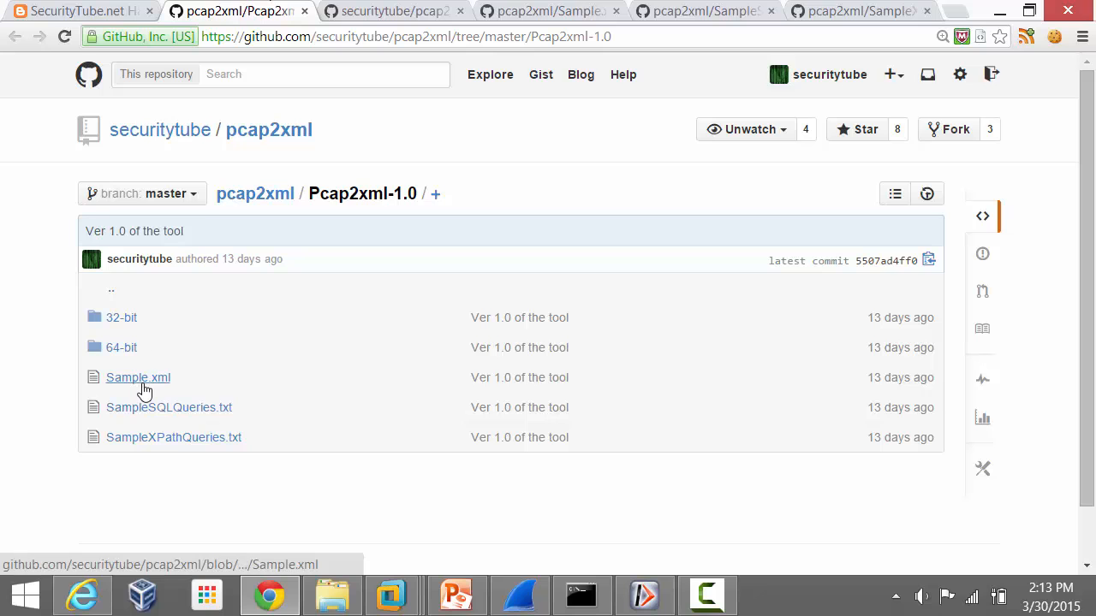
pyautogui.click(137, 378)
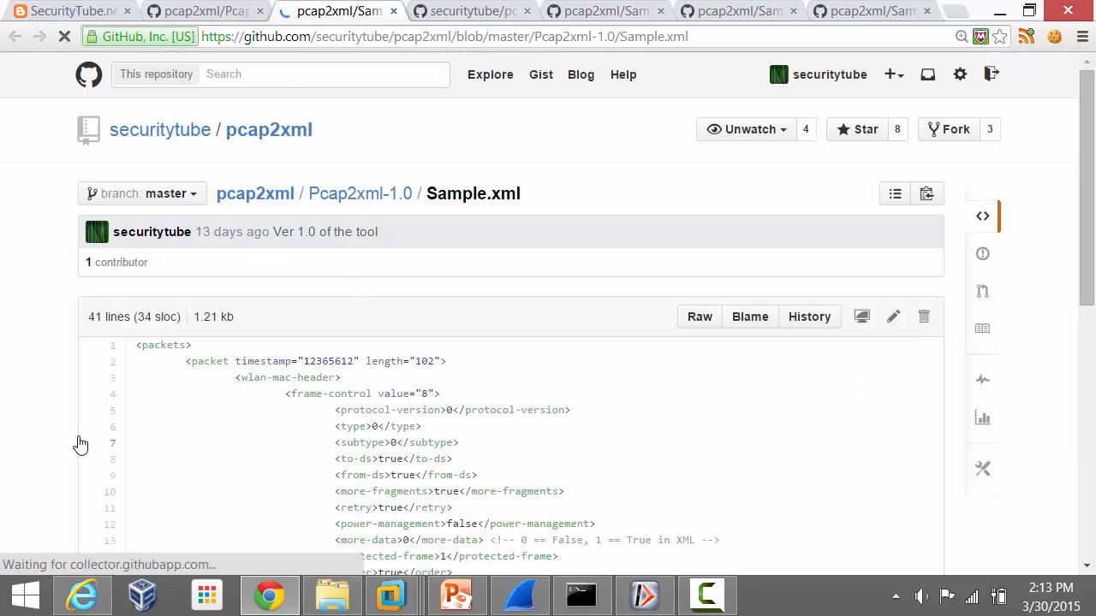
pyautogui.scroll(-3)
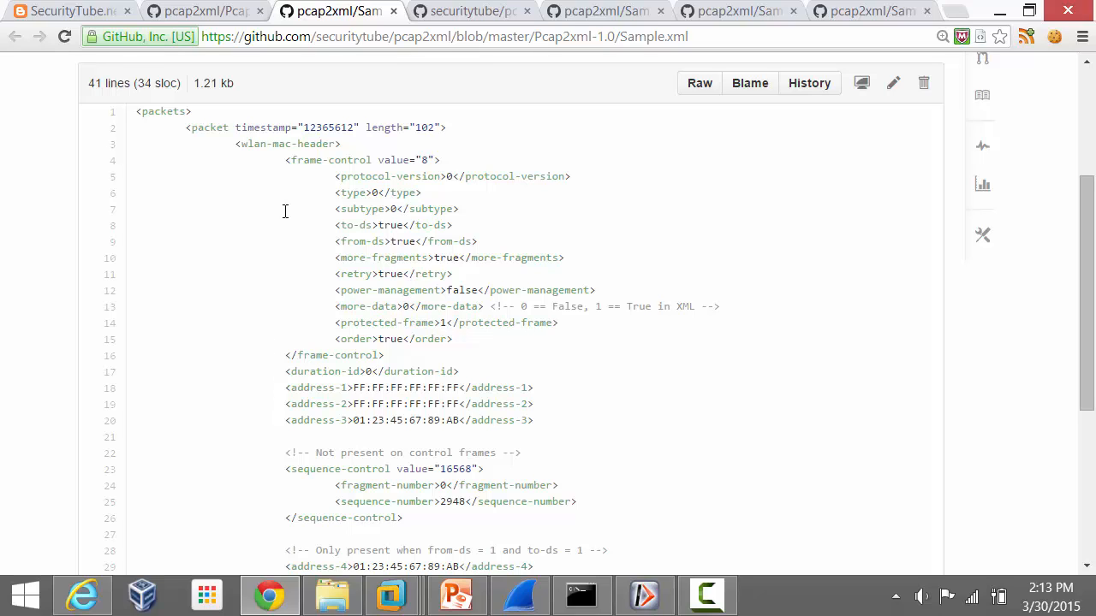
pyautogui.scroll(-3)
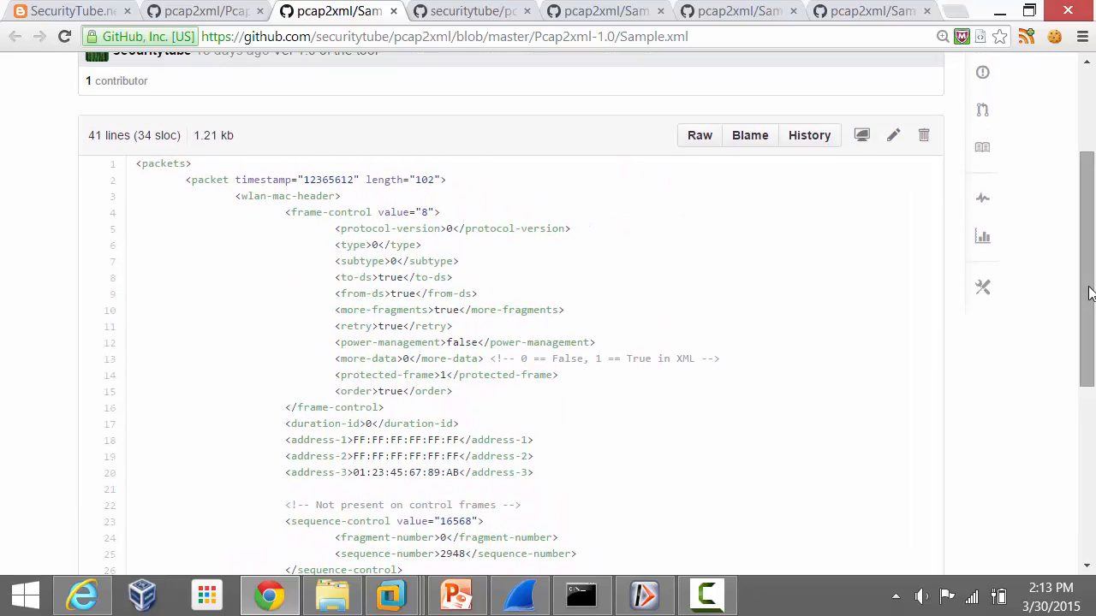
# Toggle between the Command Prompt output and Sample.xml to compare them.
pyautogui.click(581, 595)
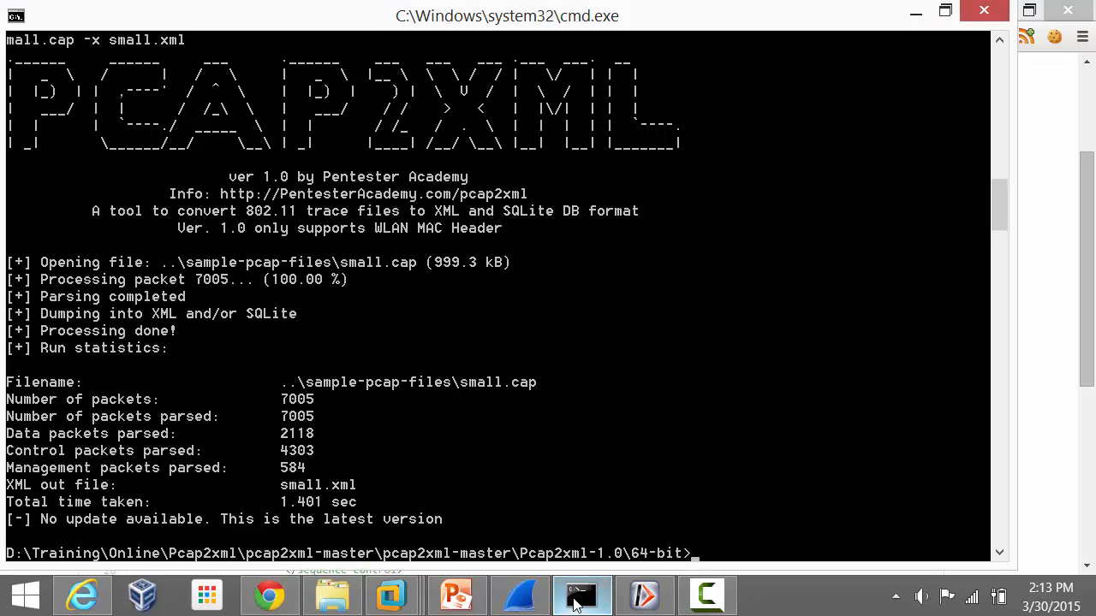
pyautogui.click(268, 595)
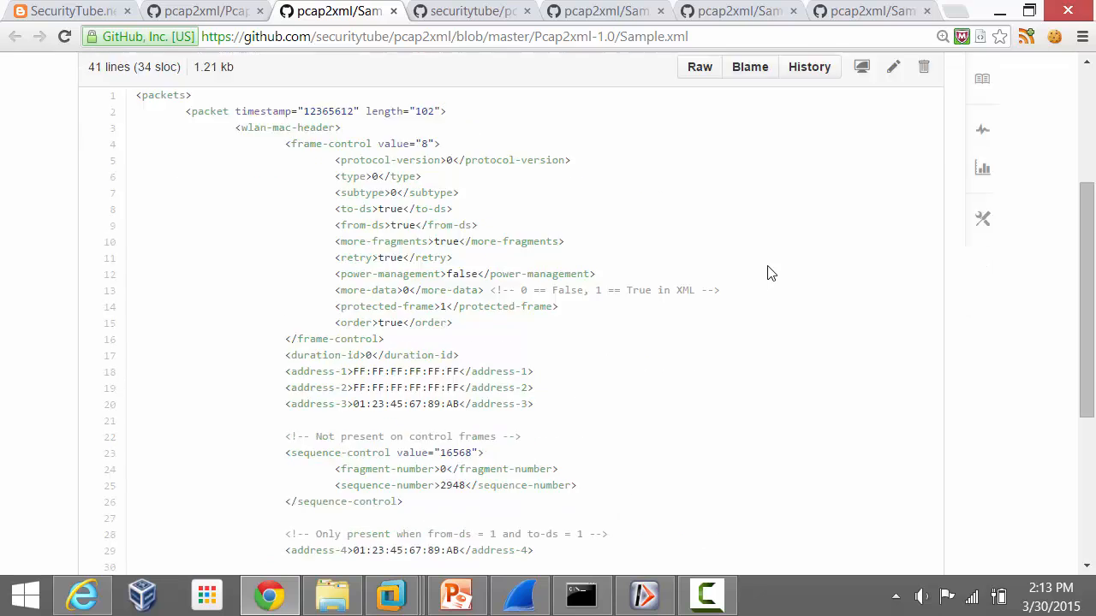
pyautogui.click(582, 595)
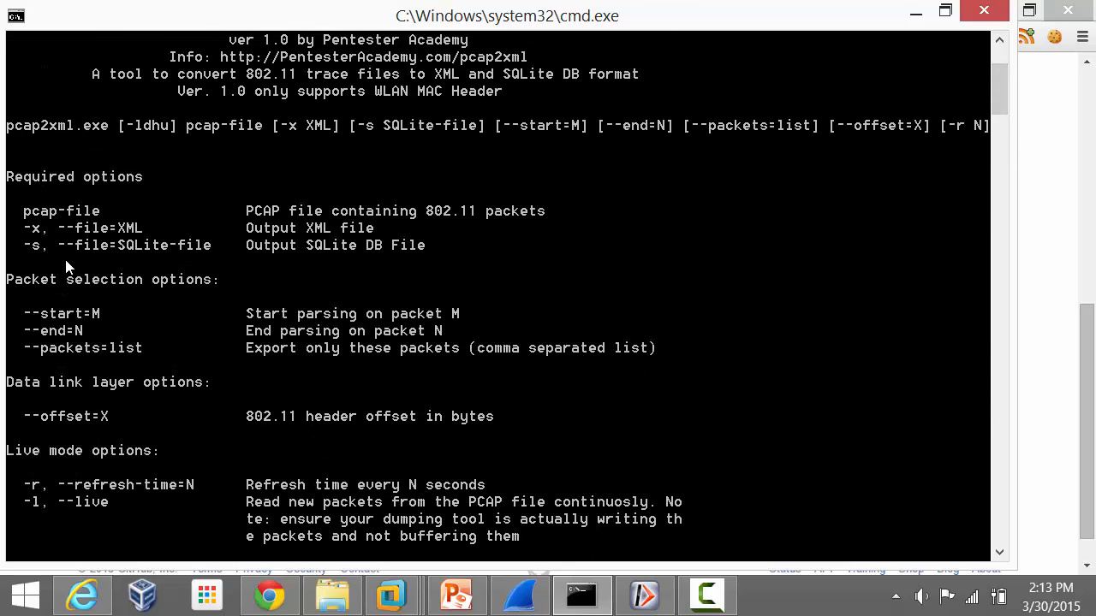
pyautogui.moveTo(1076, 133)
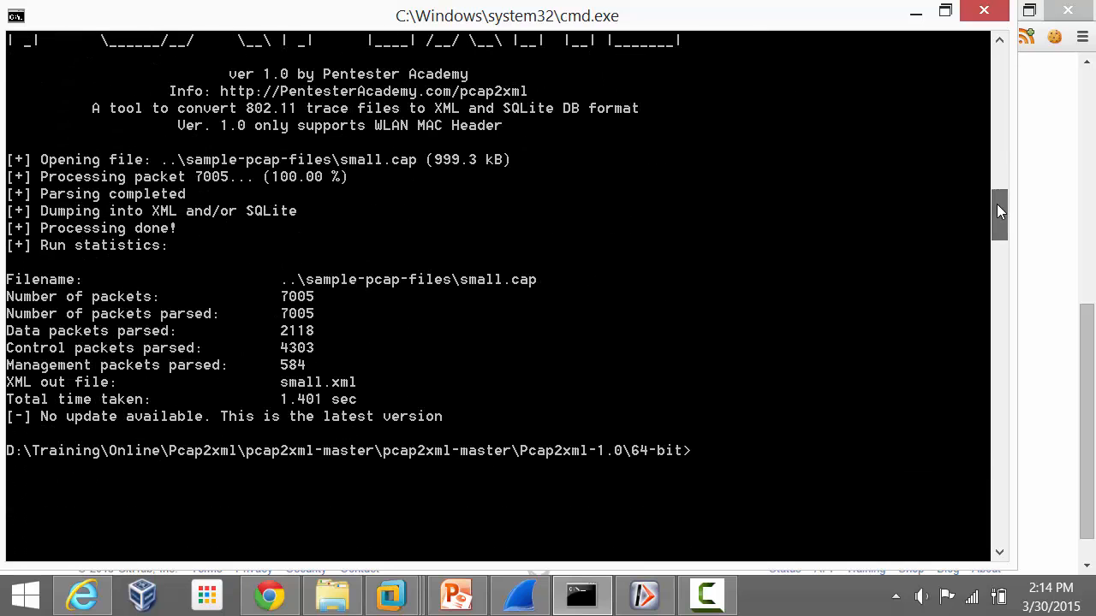
# Enter the small.cap command again and begin replacing -x small.xml with -s small.db.
pyautogui.write('Pcap2XML.exe ..\\sample-pcap-files\\small.cap -x small.xml')
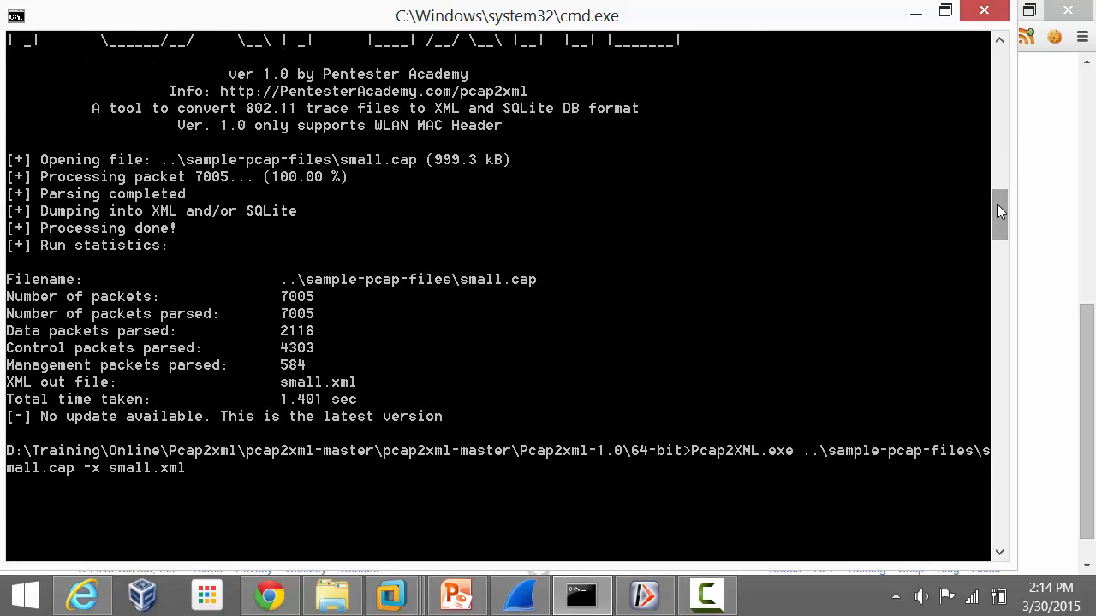
pyautogui.press('BackSpace')
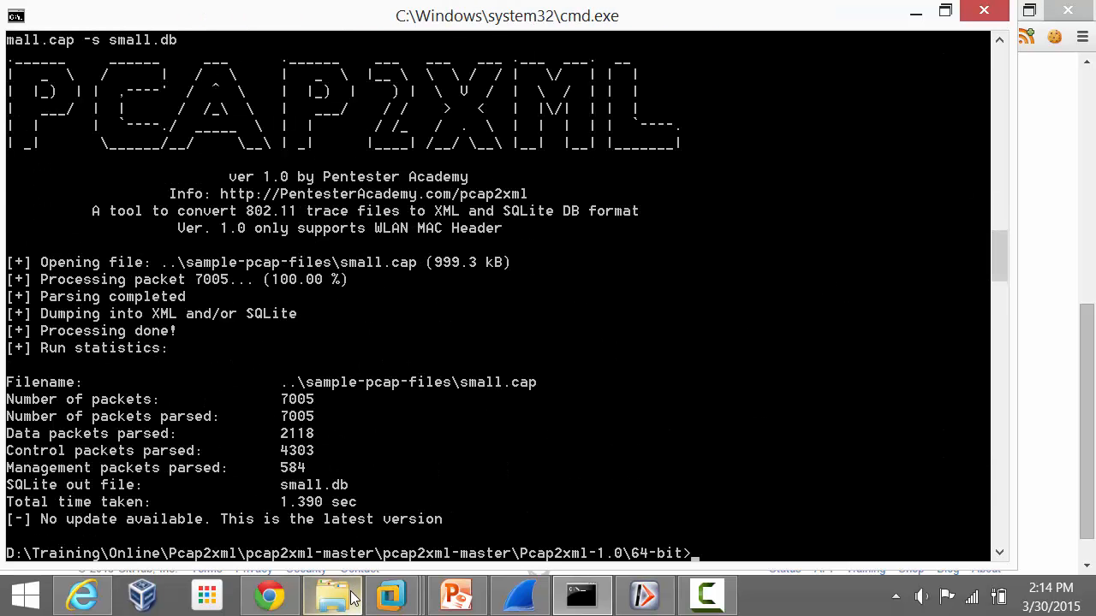
pyautogui.click(332, 595)
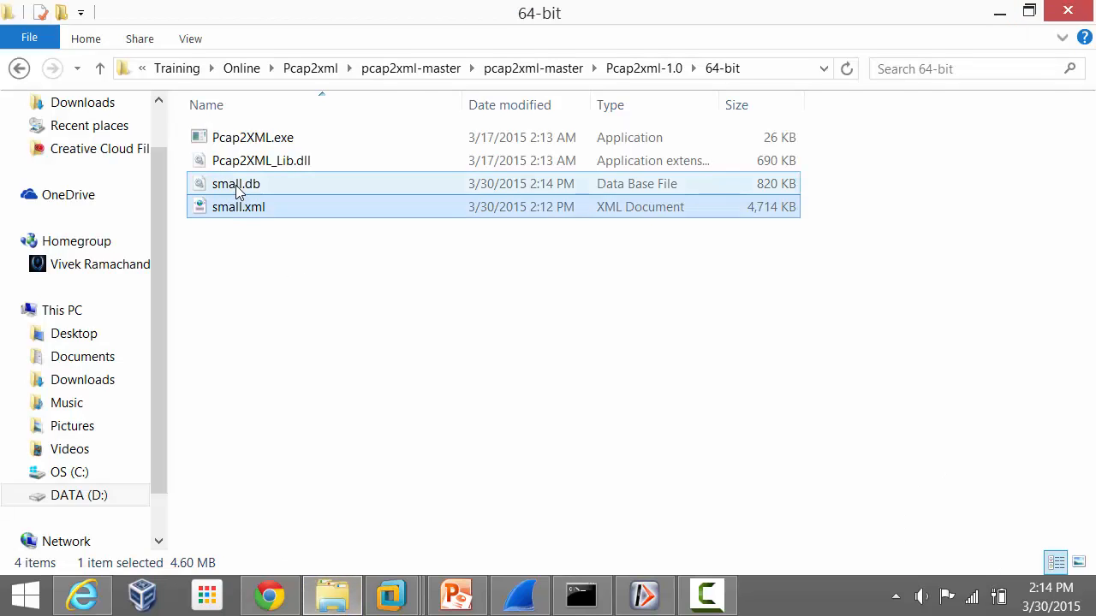
pyautogui.rightClick(235, 183)
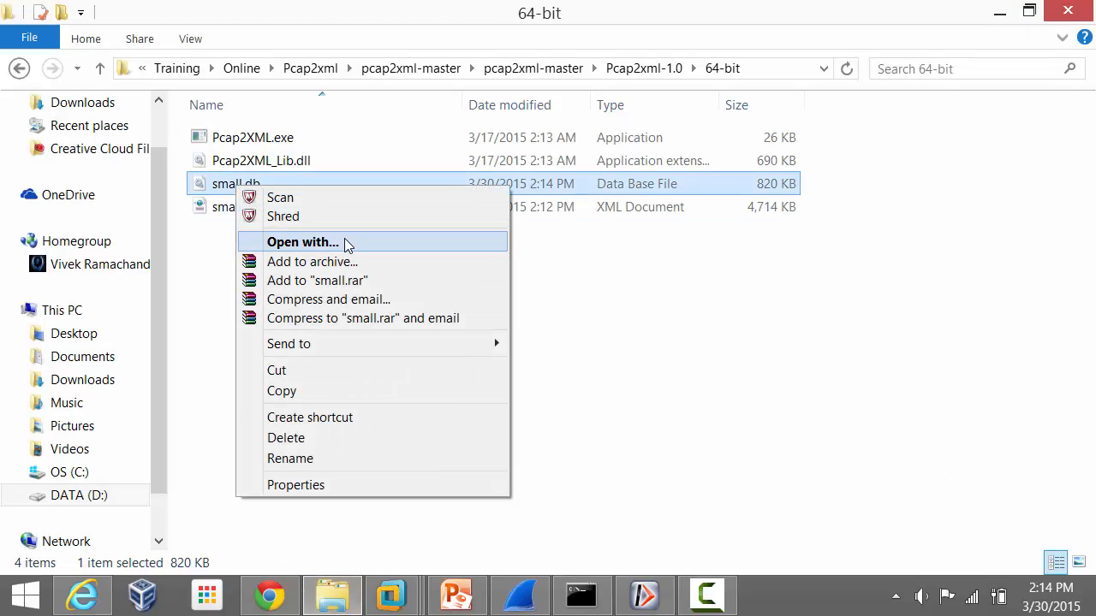
pyautogui.click(301, 241)
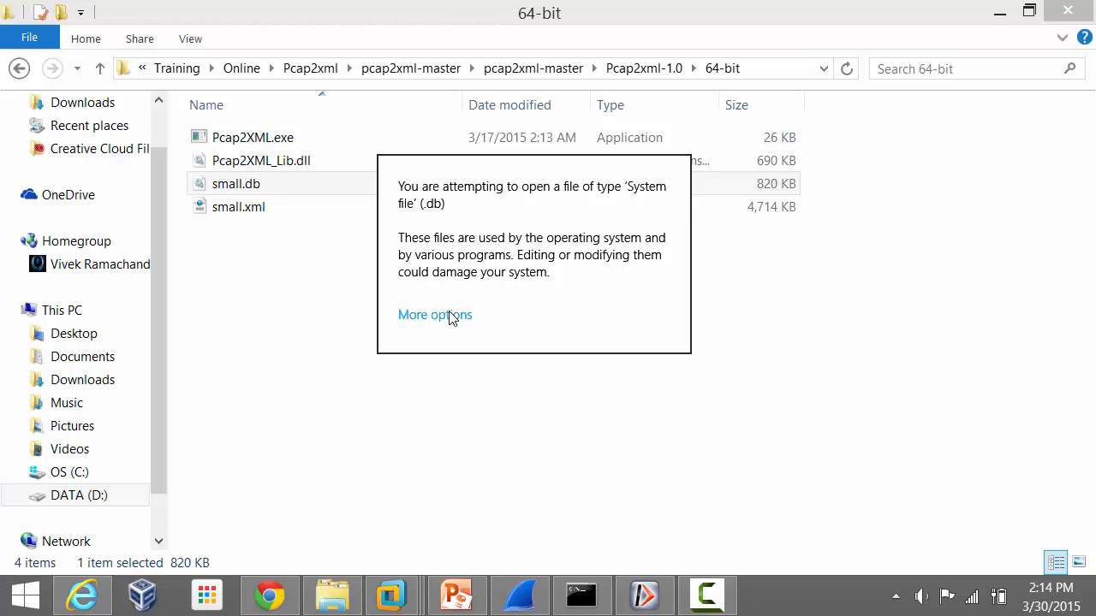
pyautogui.click(434, 315)
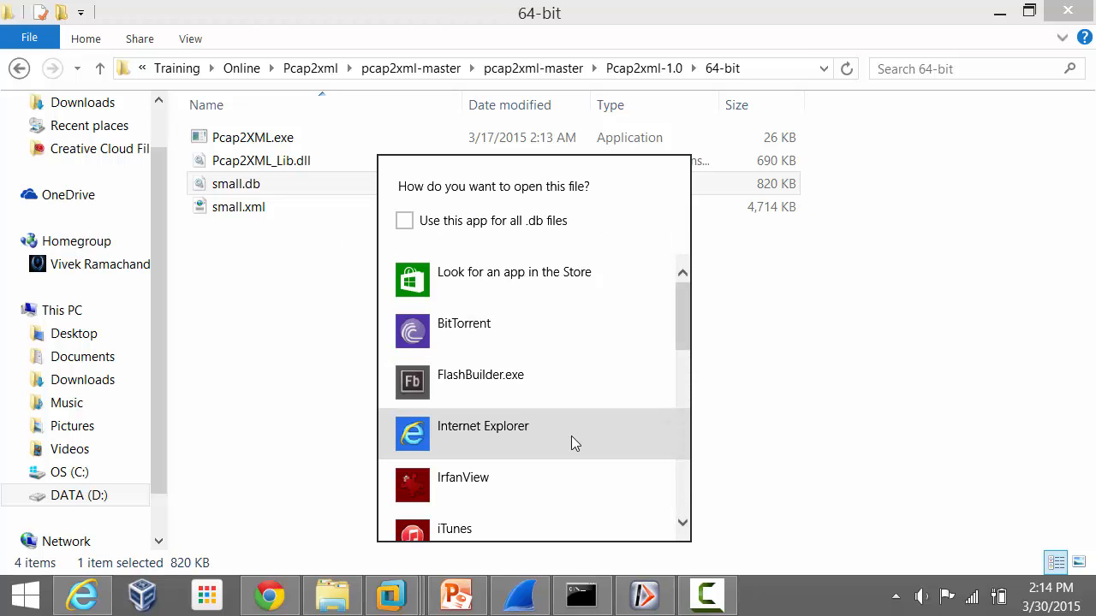
pyautogui.scroll(-3)
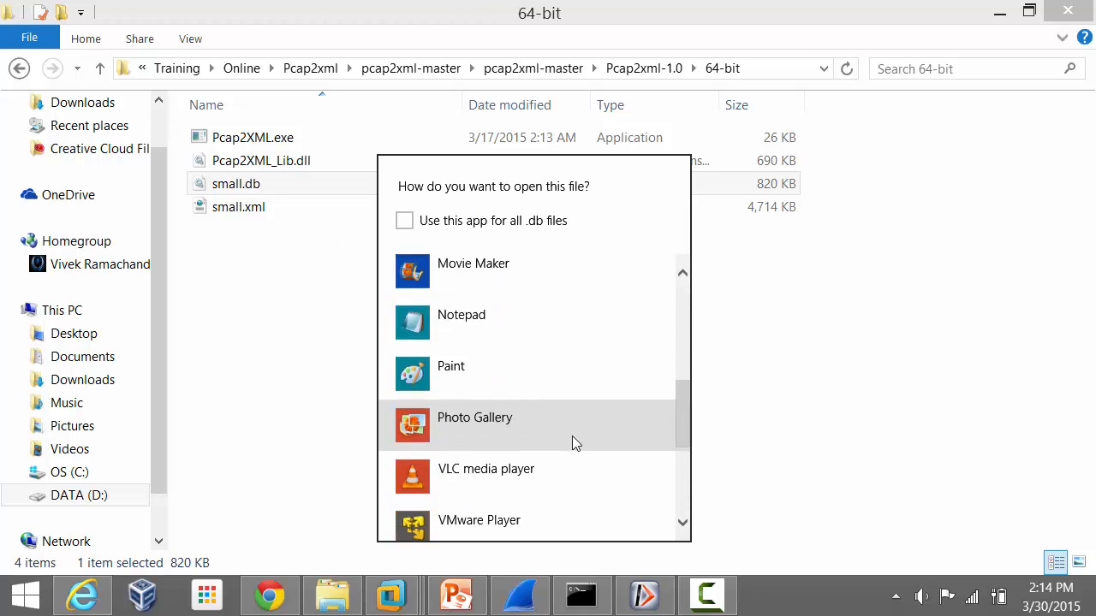
pyautogui.scroll(-3)
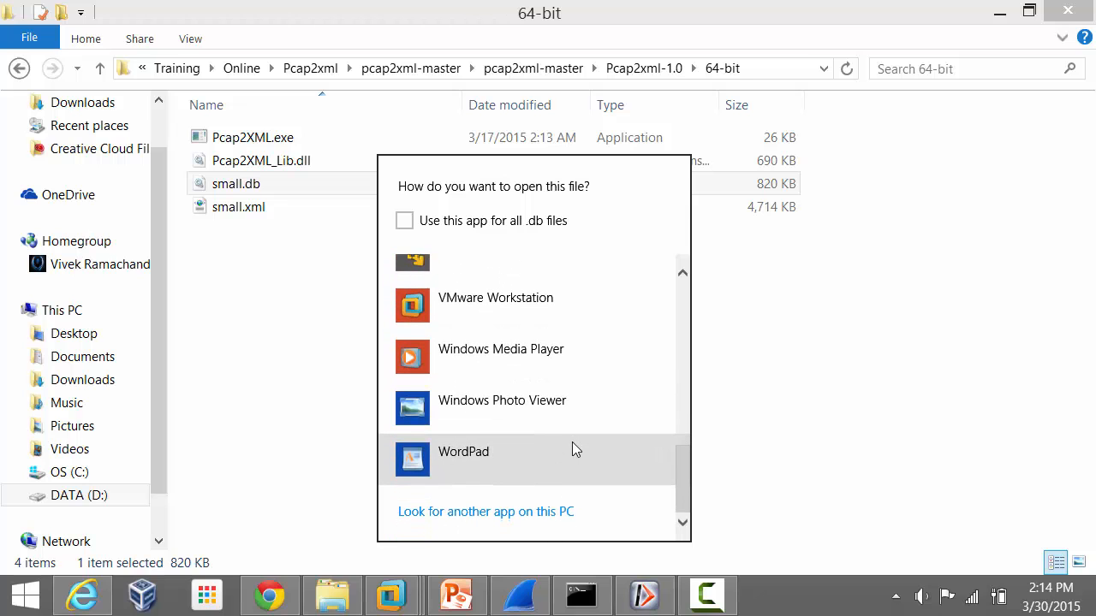
pyautogui.moveTo(795, 335)
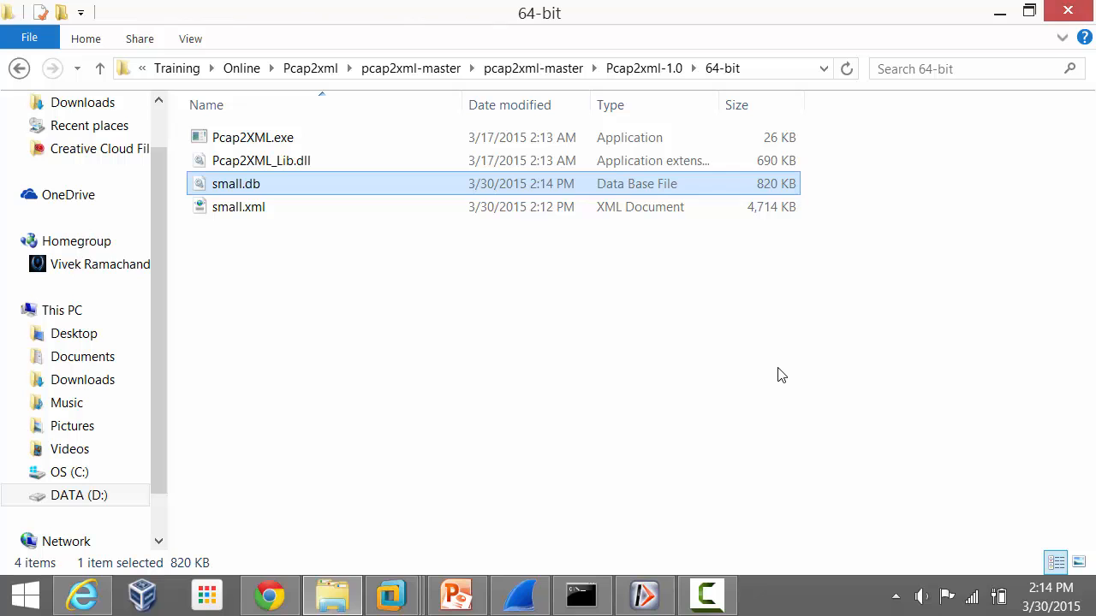
pyautogui.moveTo(728, 545)
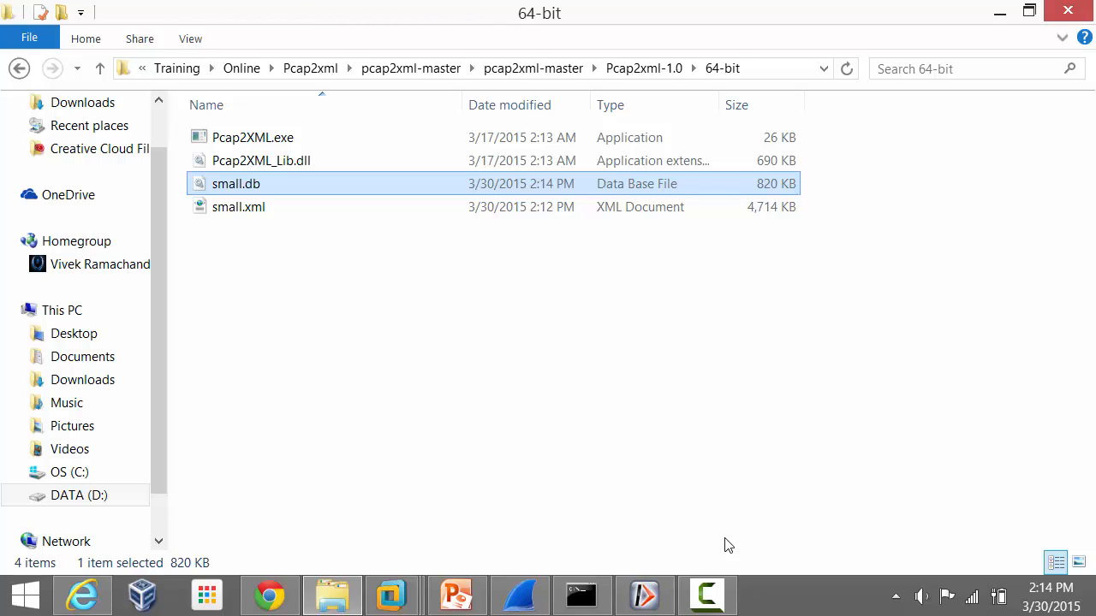
pyautogui.click(582, 595)
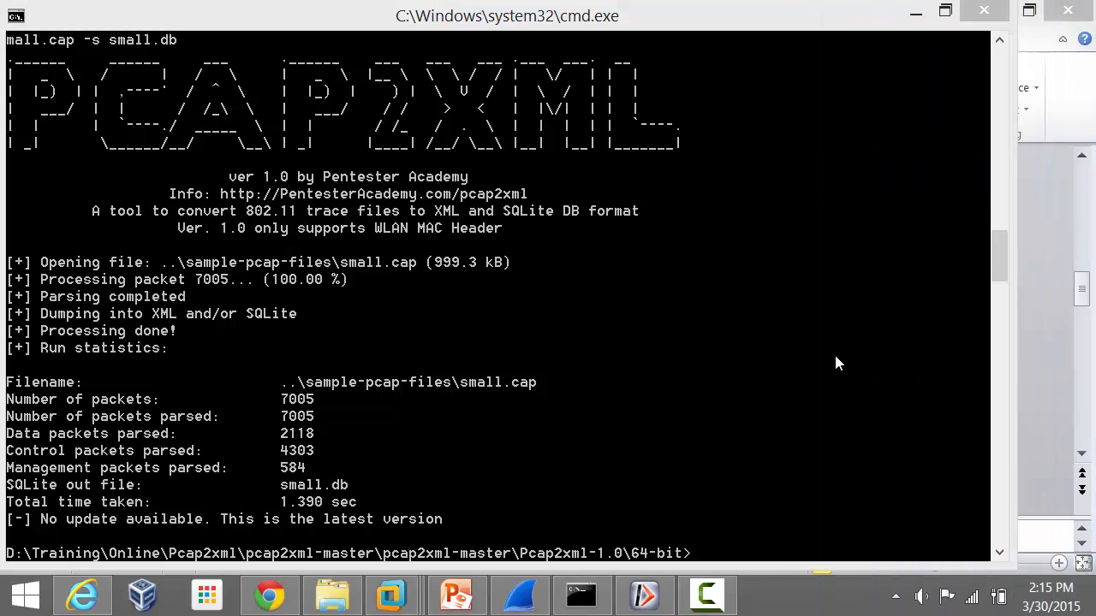
# Launch DB Browser for SQLite, open small.db, and expand the MACHeaders table.
pyautogui.click(770, 595)
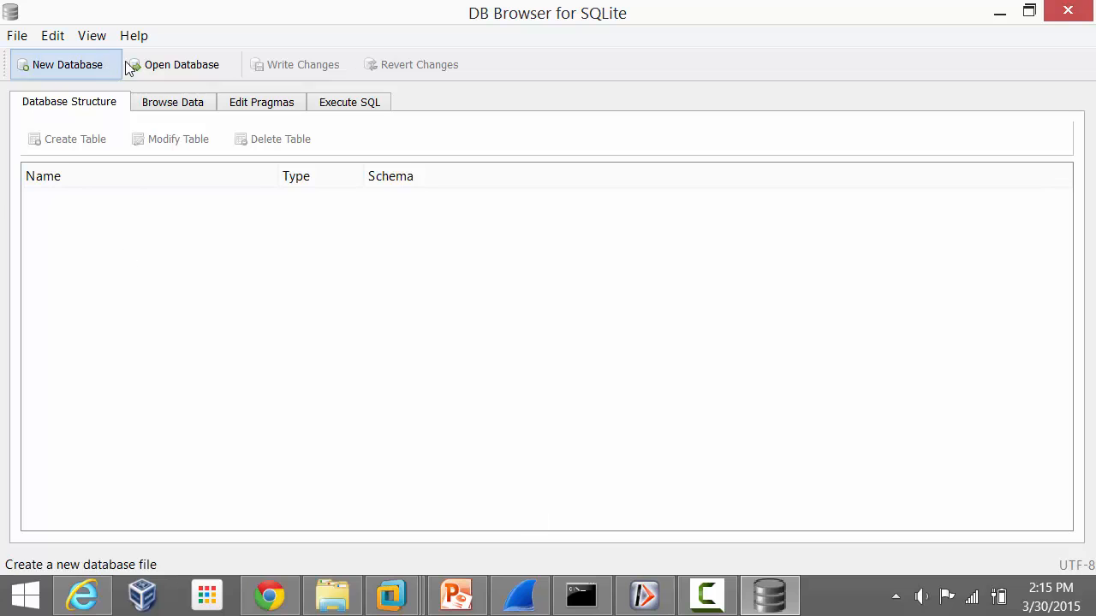
pyautogui.click(180, 65)
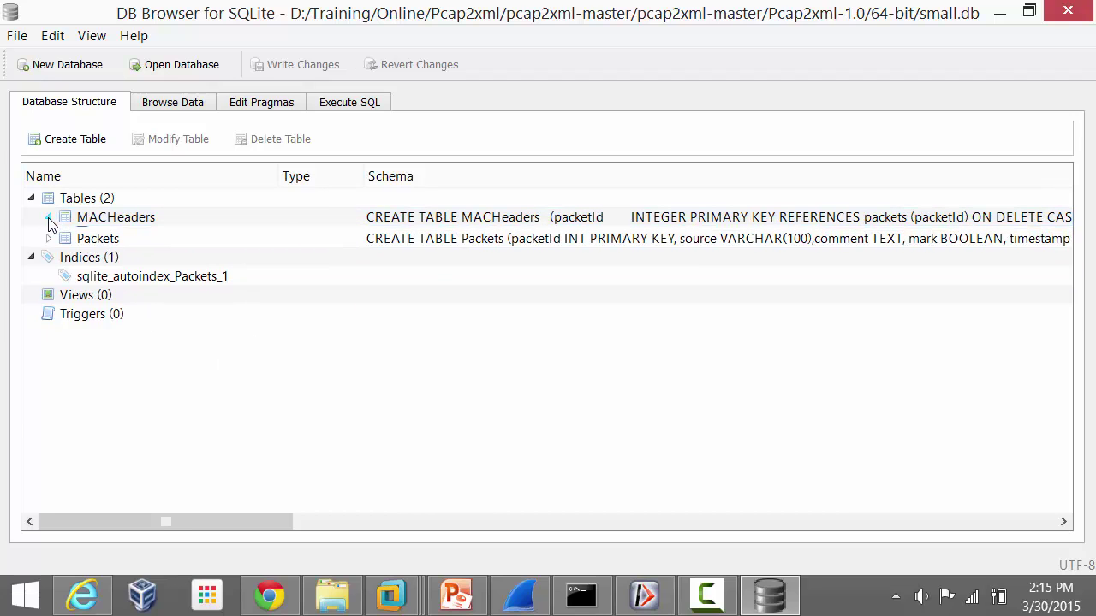
pyautogui.click(49, 216)
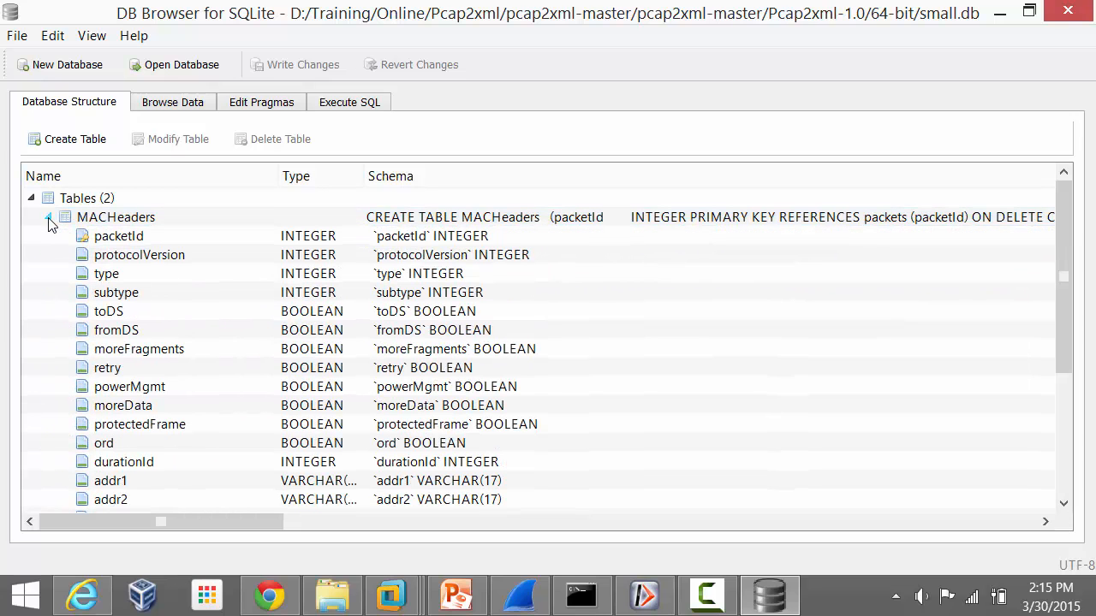
pyautogui.click(108, 311)
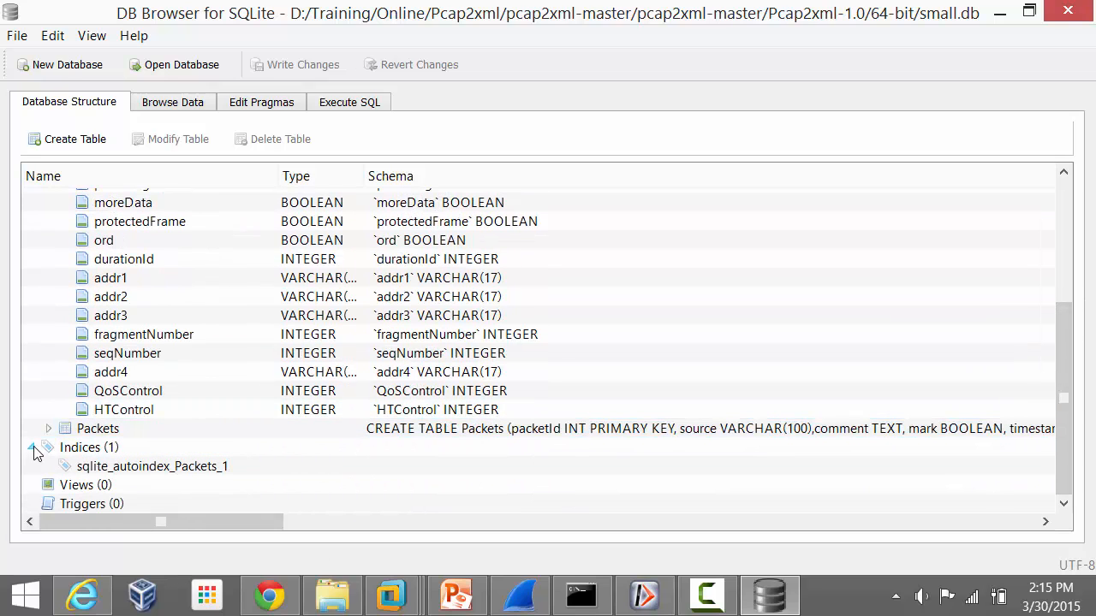
# Expand the Packets table and inspect its source column.
pyautogui.click(49, 428)
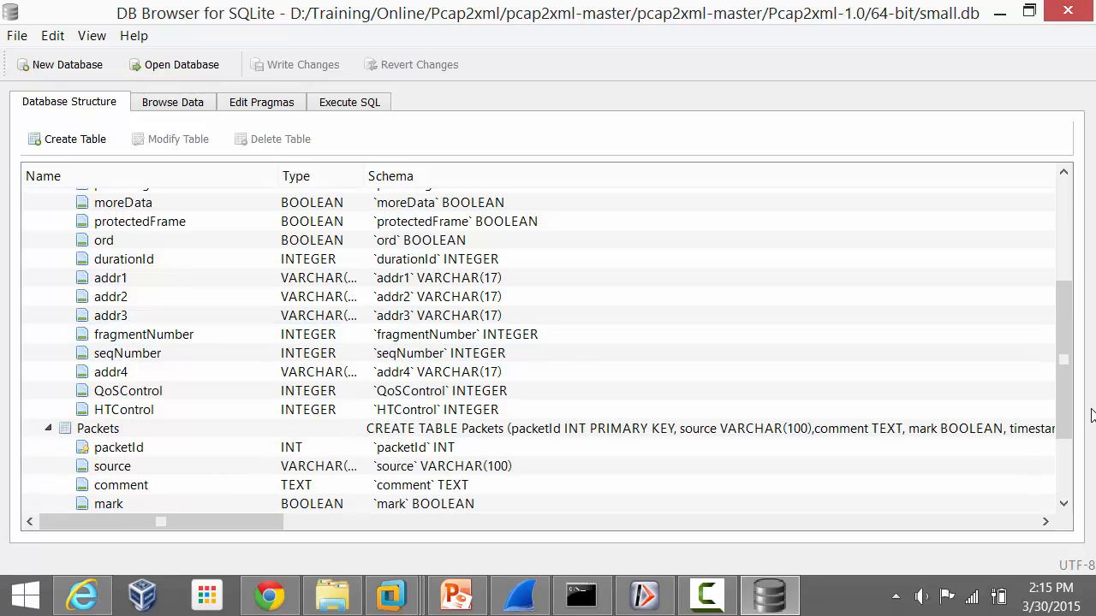
pyautogui.scroll(-3)
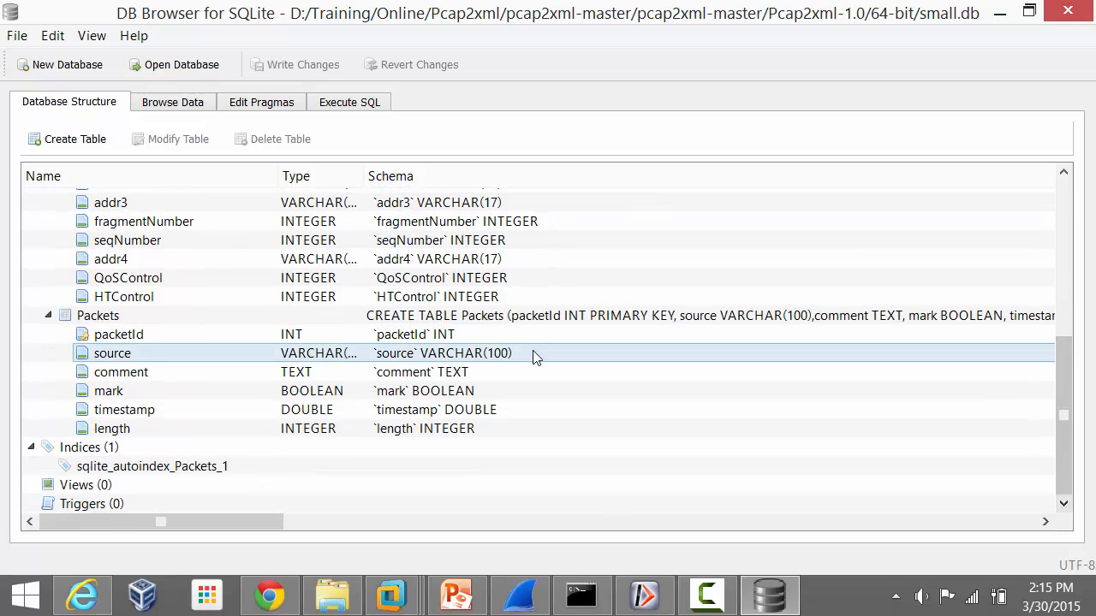
pyautogui.click(153, 467)
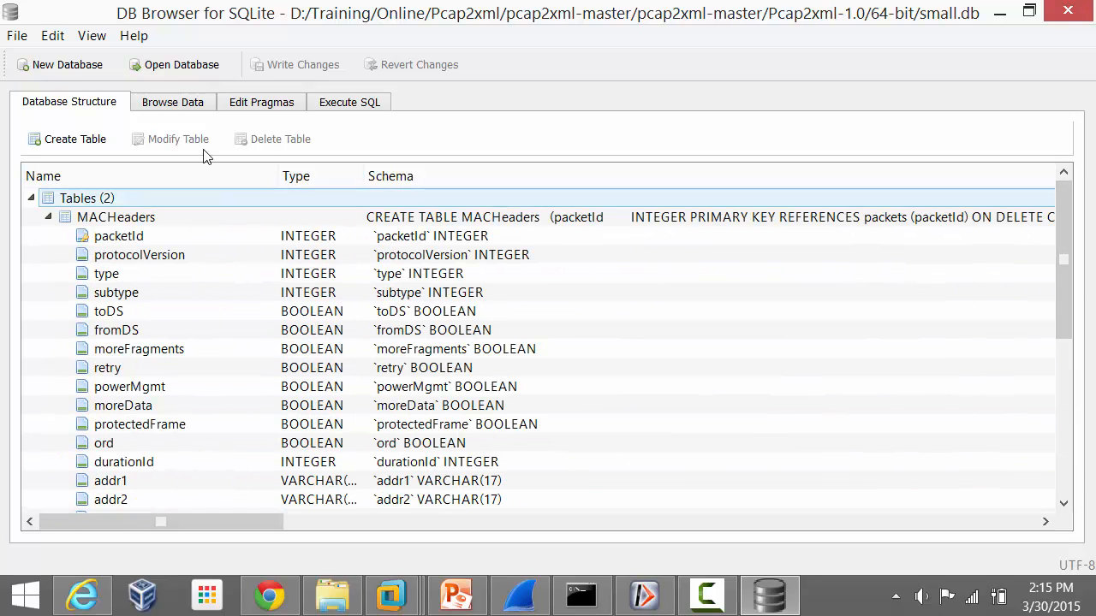
# Filter MACHeaders rows to type 0 and subtype 8, leaving 24 beacons, then view the database structure.
pyautogui.click(172, 102)
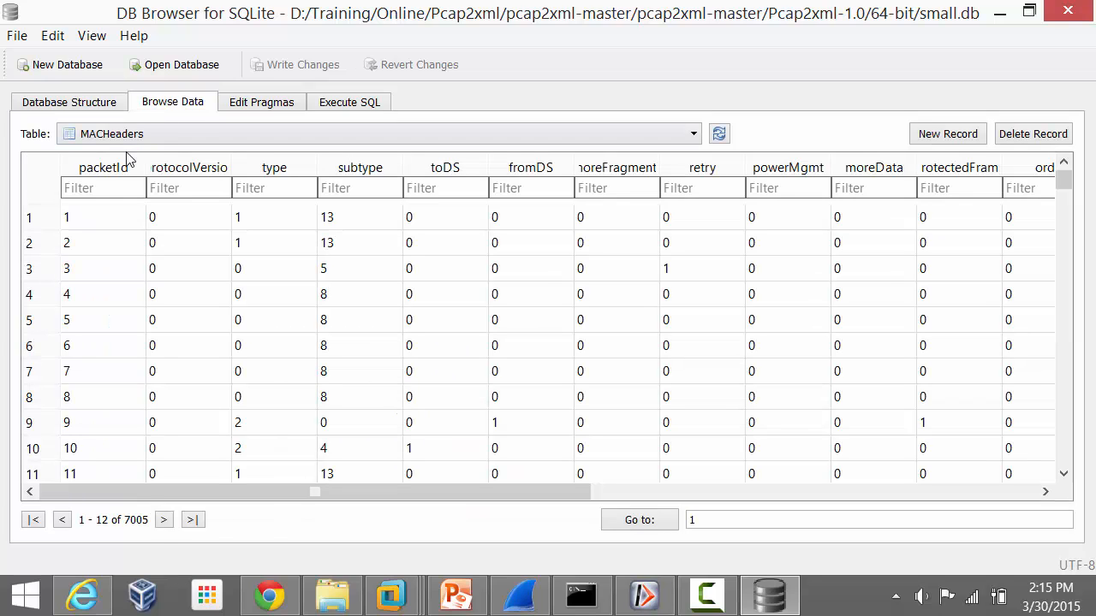
pyautogui.moveTo(410, 530)
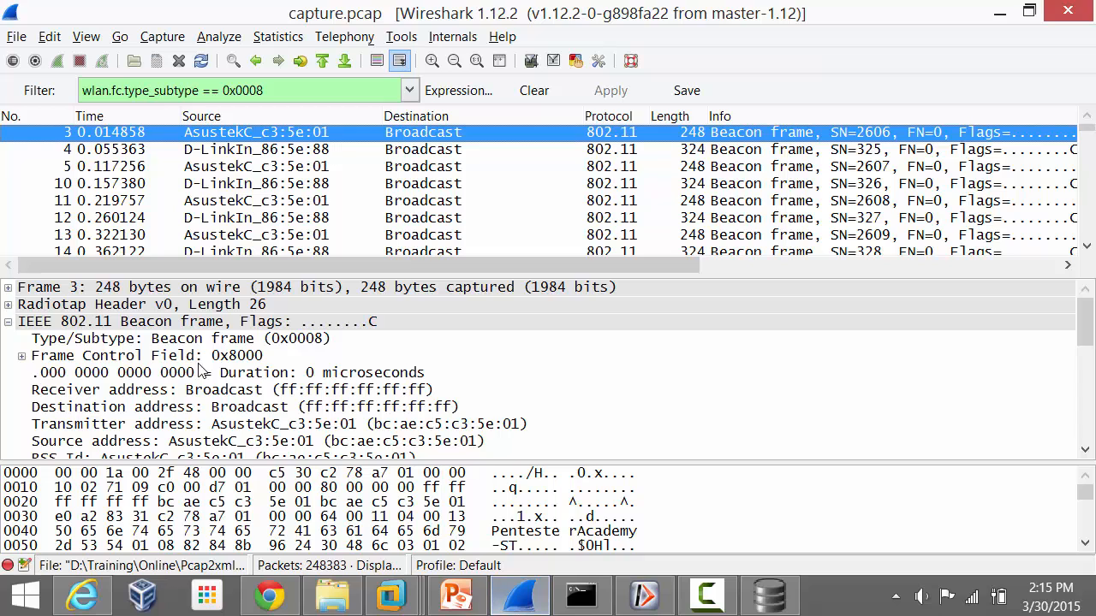
pyautogui.moveTo(249, 358)
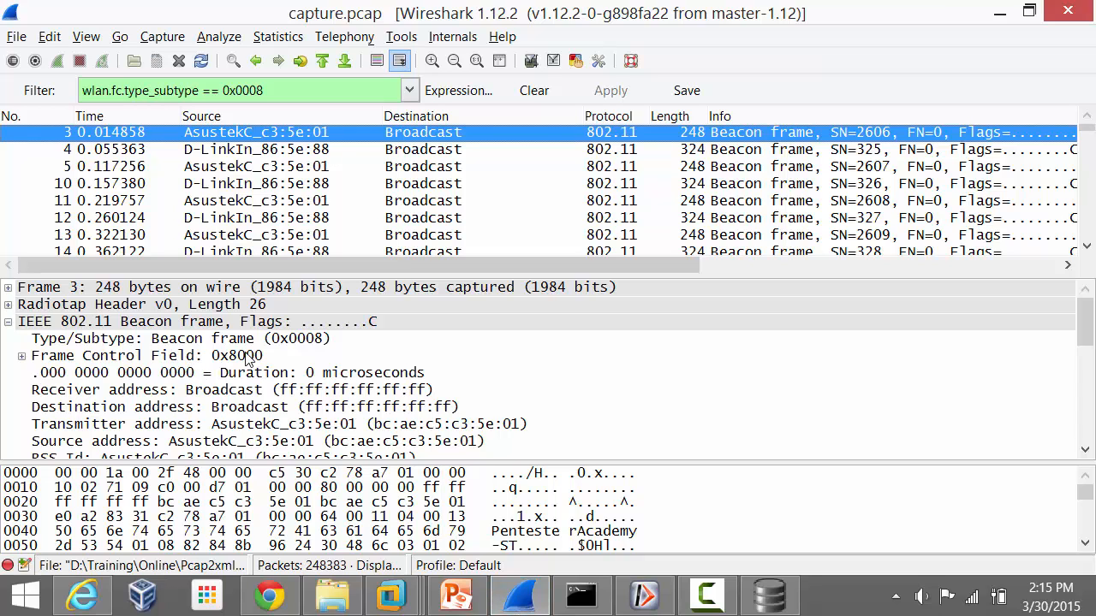
pyautogui.click(768, 595)
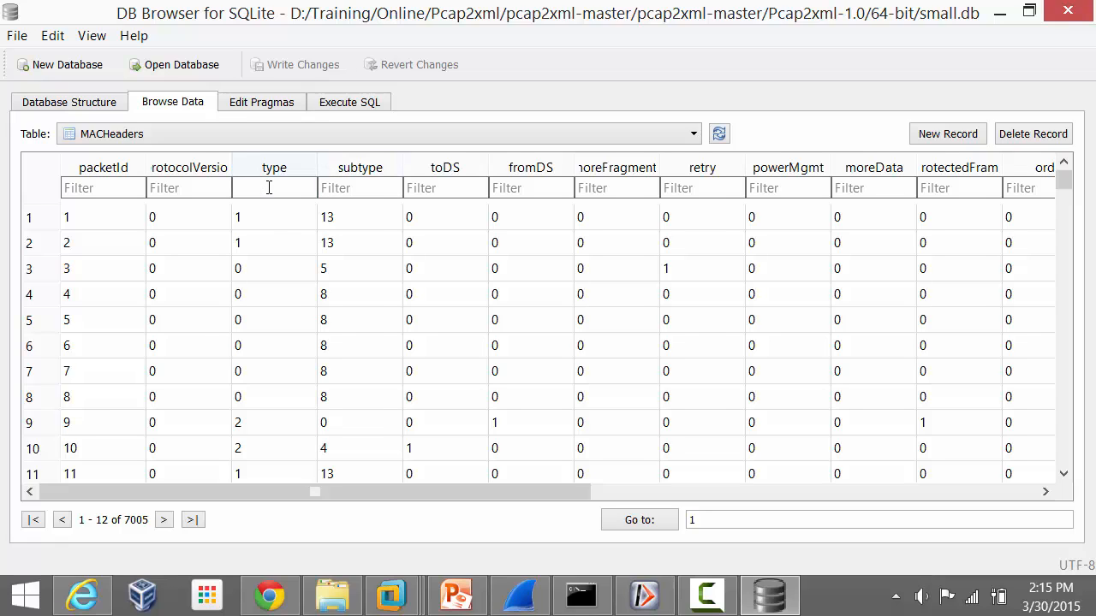
pyautogui.write('0')
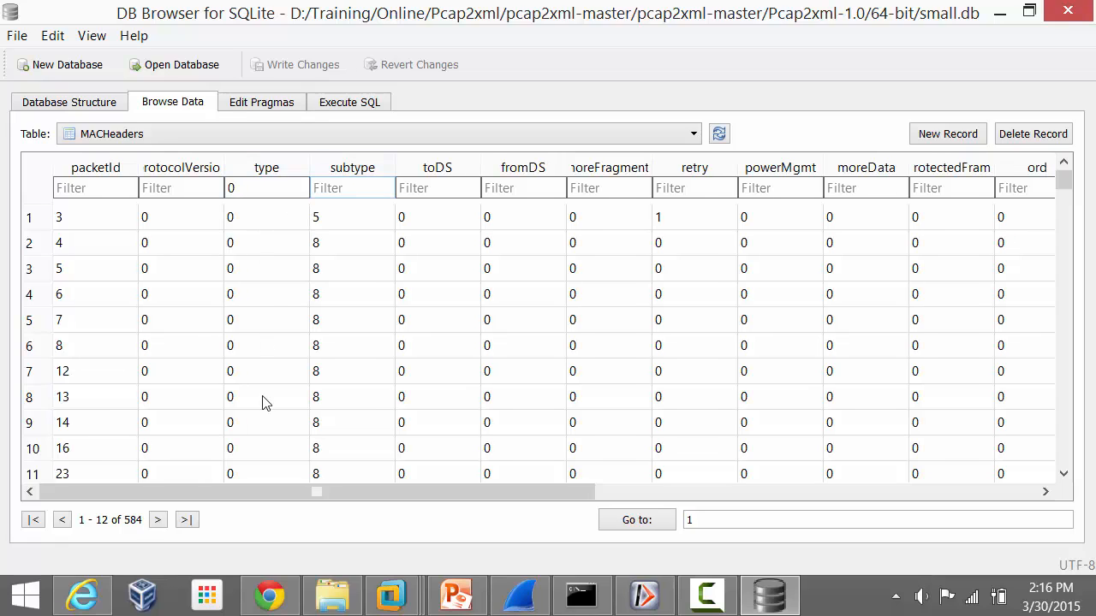
pyautogui.click(352, 187)
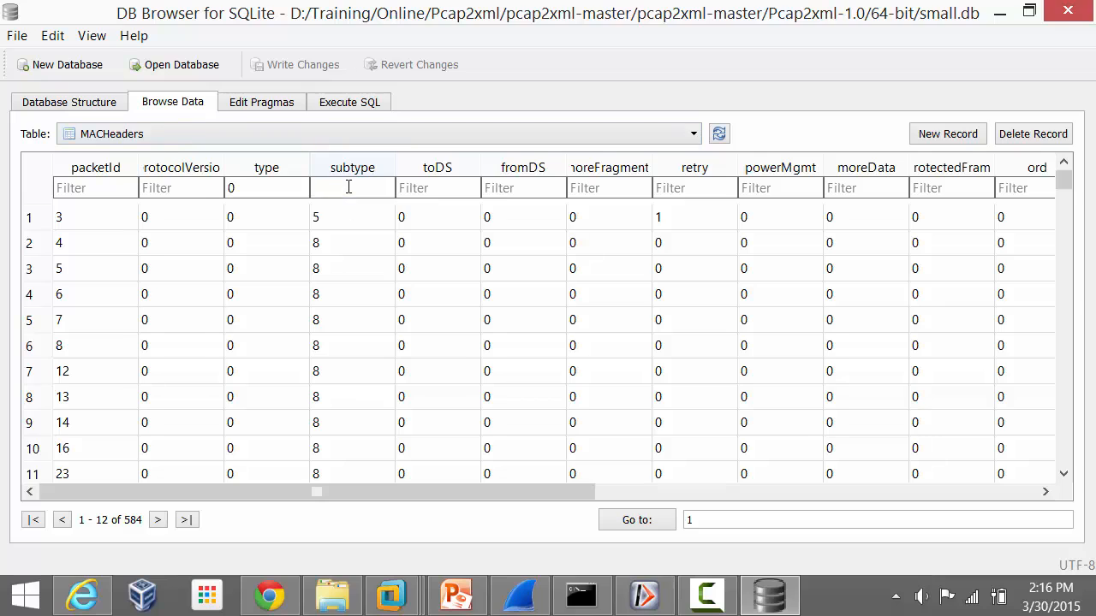
pyautogui.write('8')
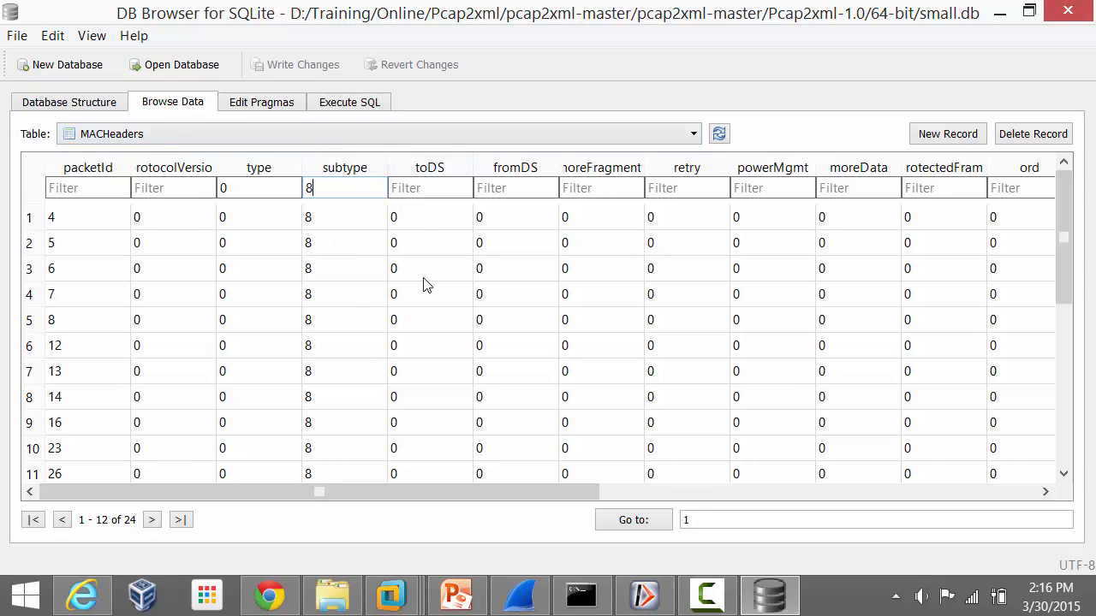
pyautogui.click(69, 102)
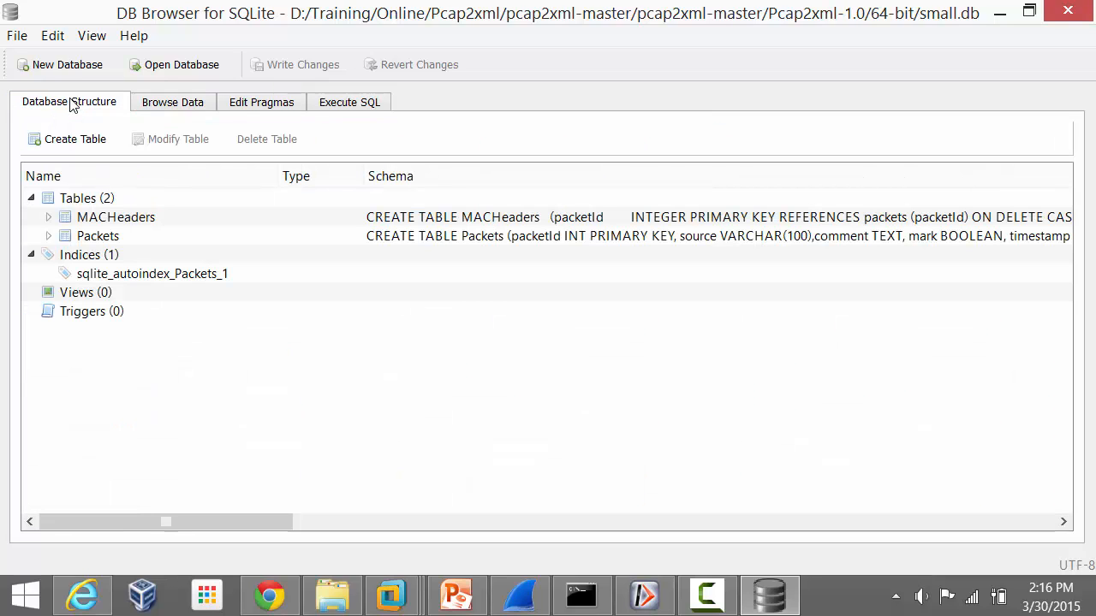
pyautogui.moveTo(583, 596)
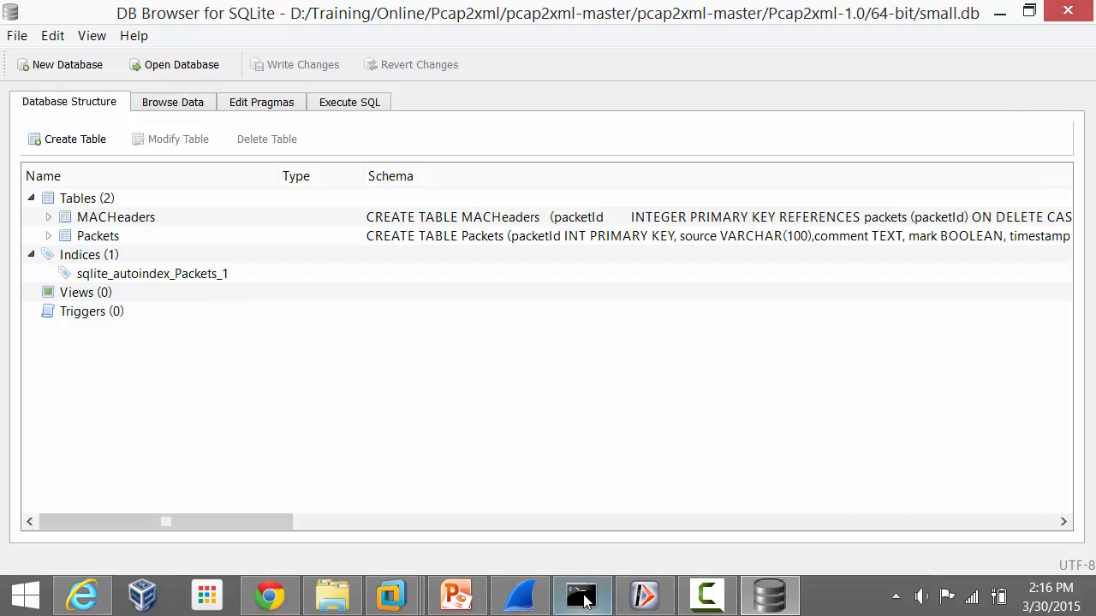
# Rerun the small.cap to small.db conversion with -d debug output, then print Pcap2XML's usage help.
pyautogui.click(579, 595)
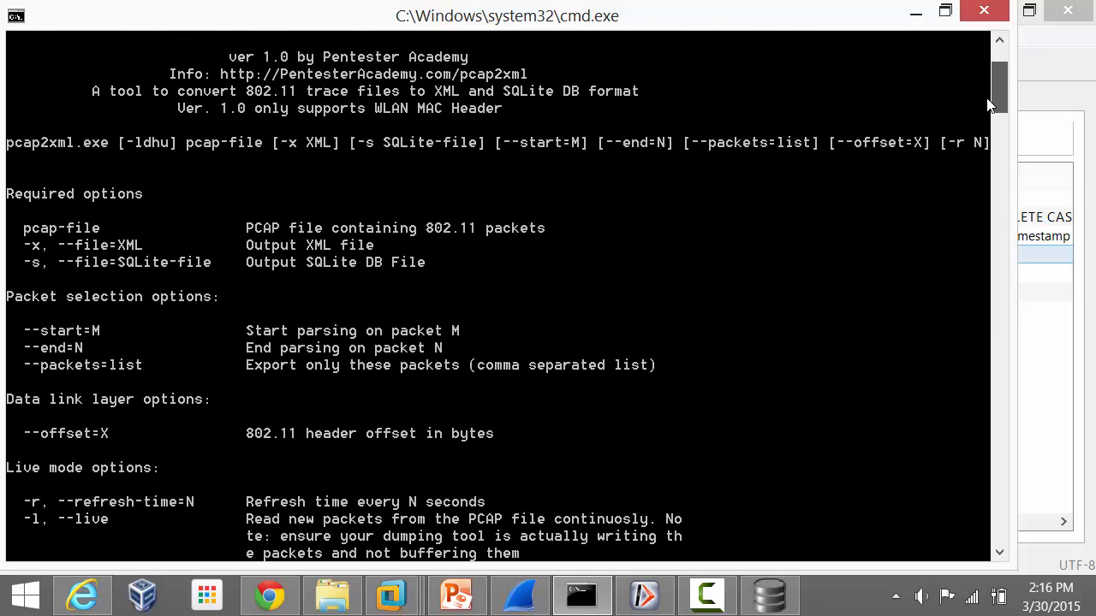
pyautogui.scroll(-3)
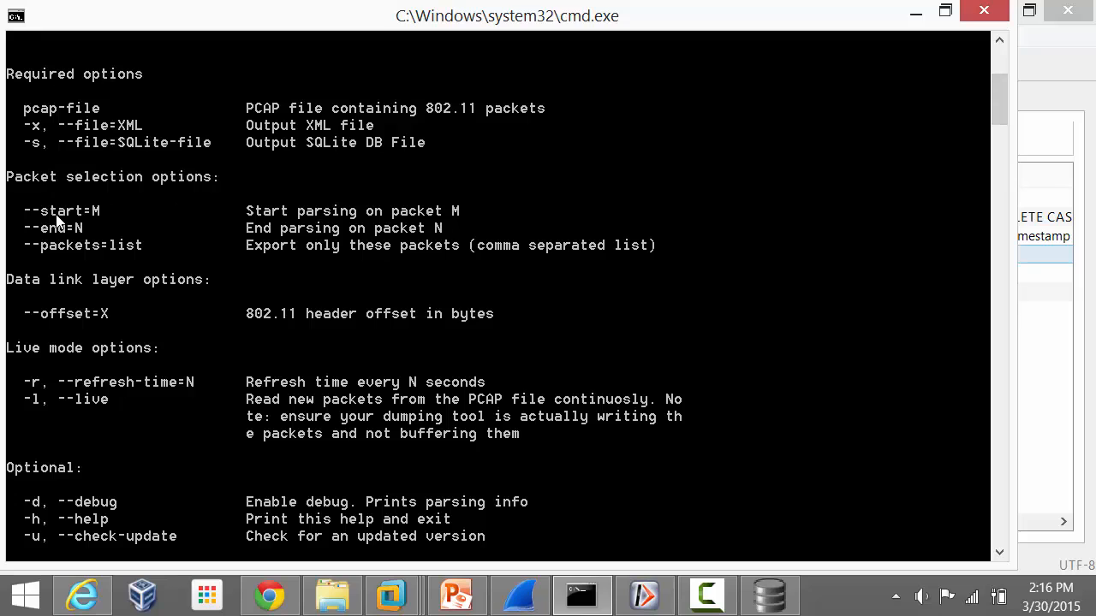
pyautogui.moveTo(79, 253)
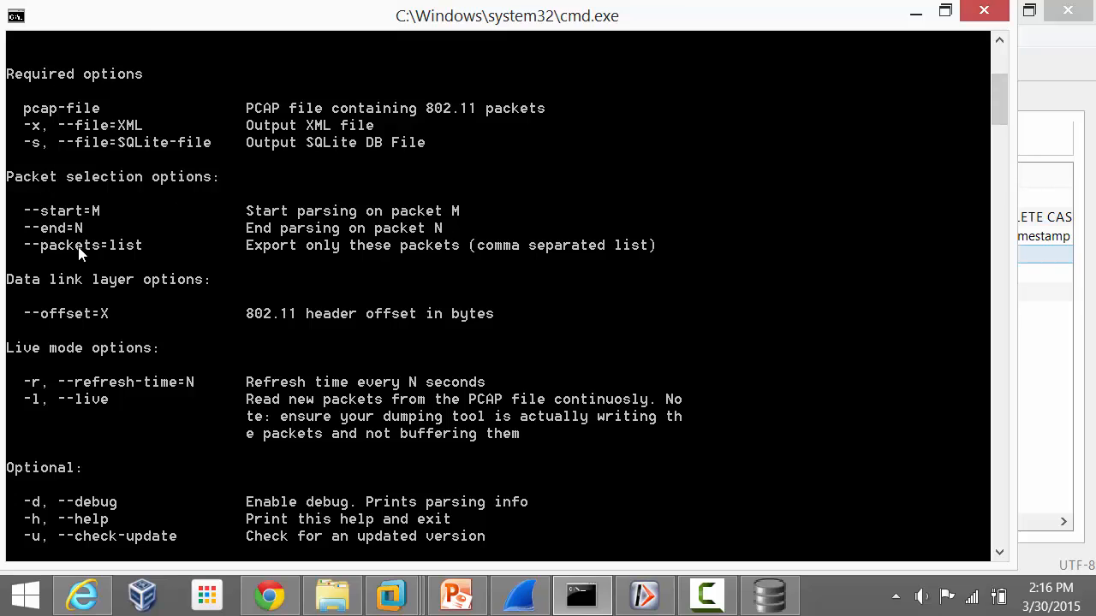
pyautogui.moveTo(312, 265)
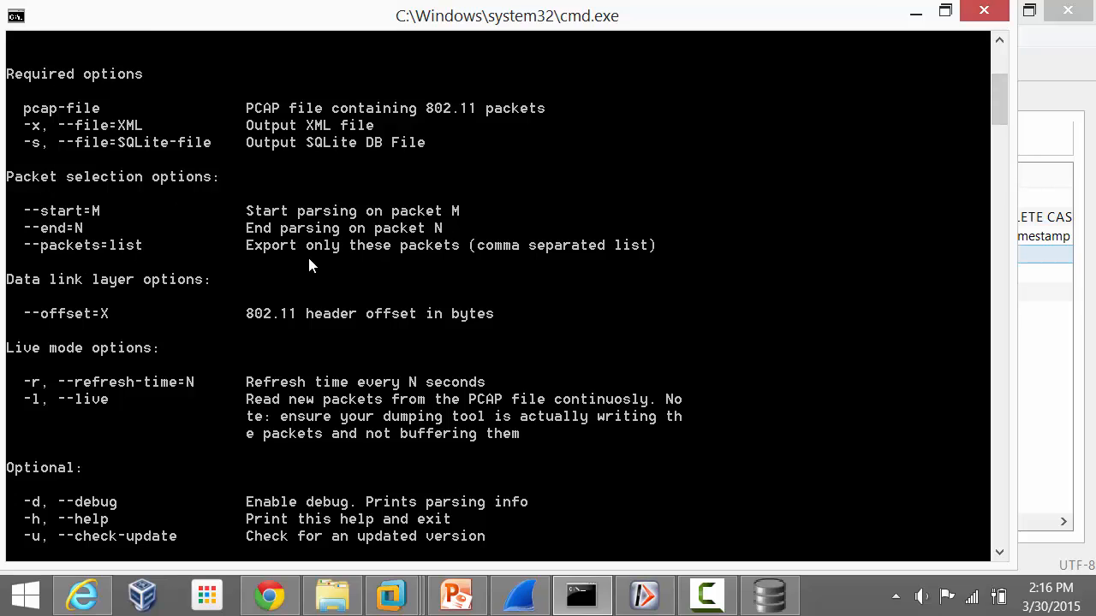
pyautogui.moveTo(369, 247)
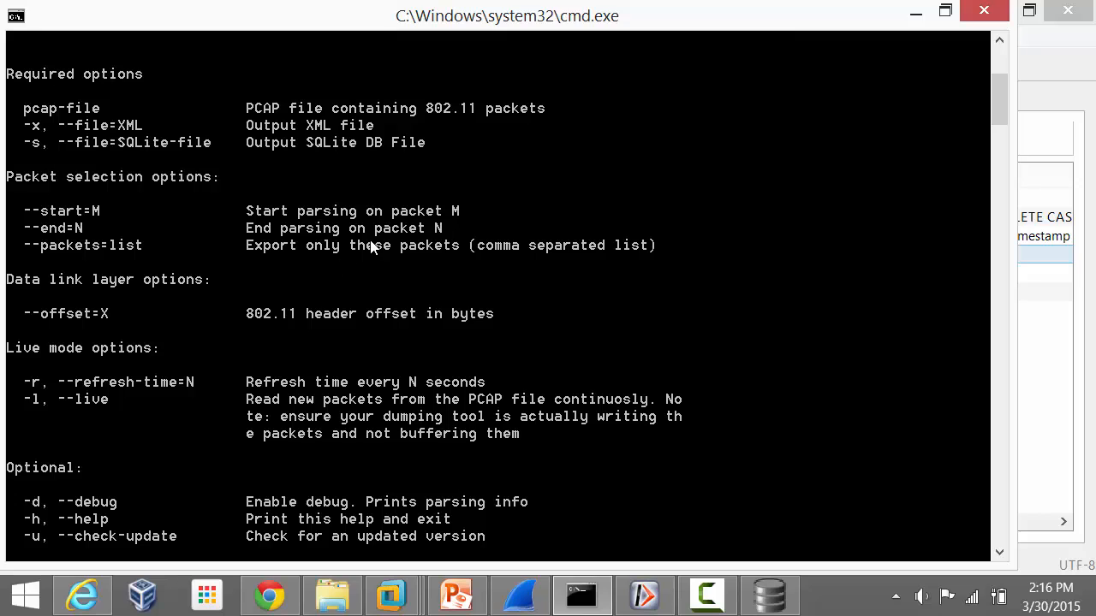
pyautogui.moveTo(34, 513)
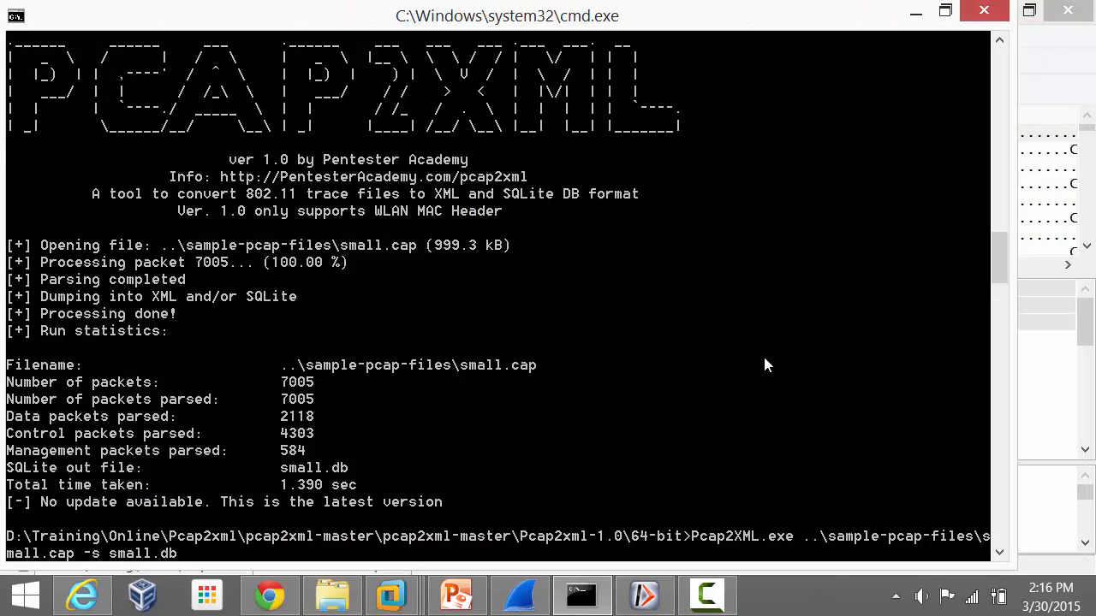
pyautogui.write('-d')
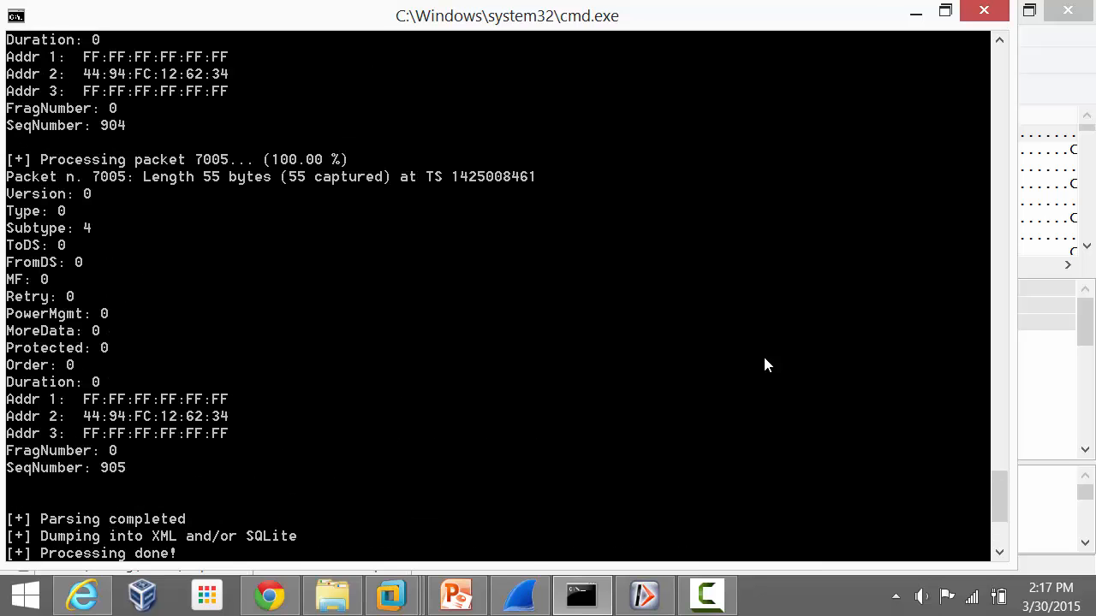
pyautogui.moveTo(225, 169)
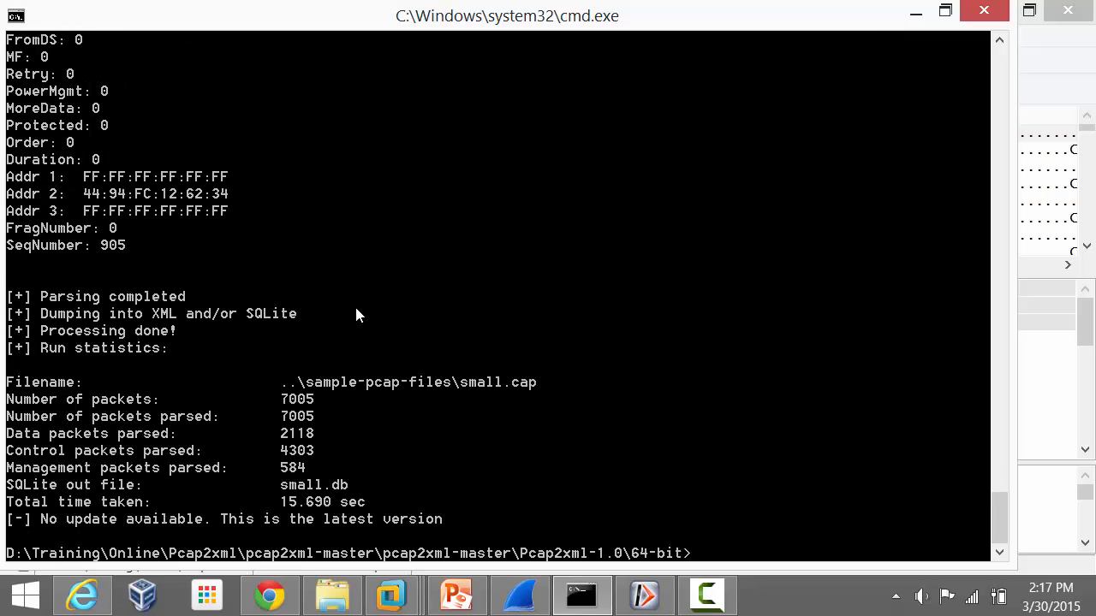
pyautogui.write('Pcap2XML.exe')
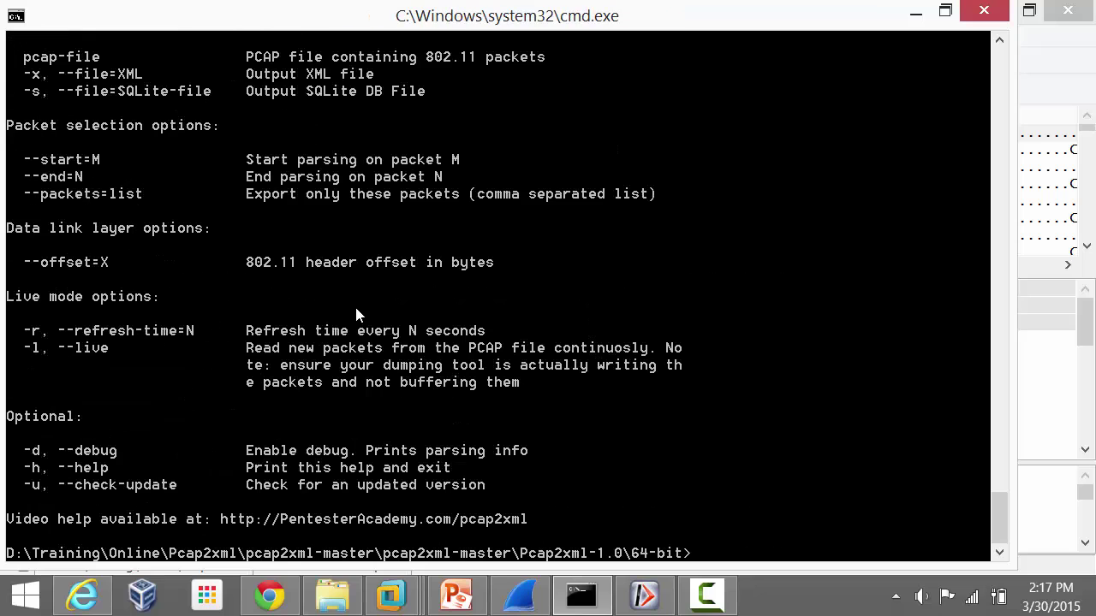
pyautogui.moveTo(380, 219)
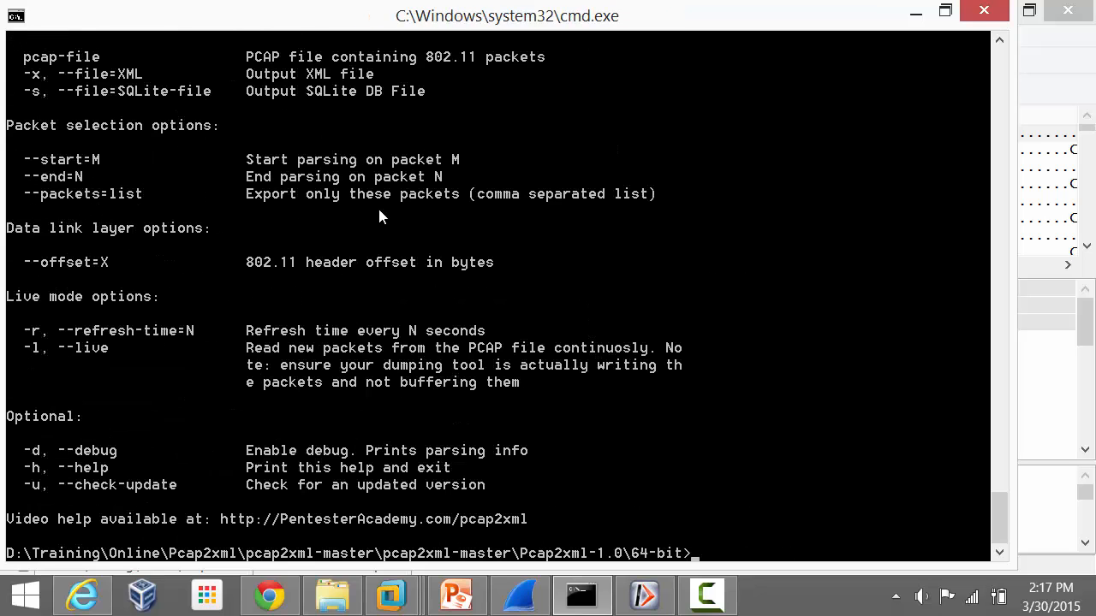
# Run the small.cap conversion with -d --packets 7005 and scroll through the debug output.
pyautogui.write('Pcap2XML.exe ..\\sample-pcap-files\\small.cap -s small.db -d')
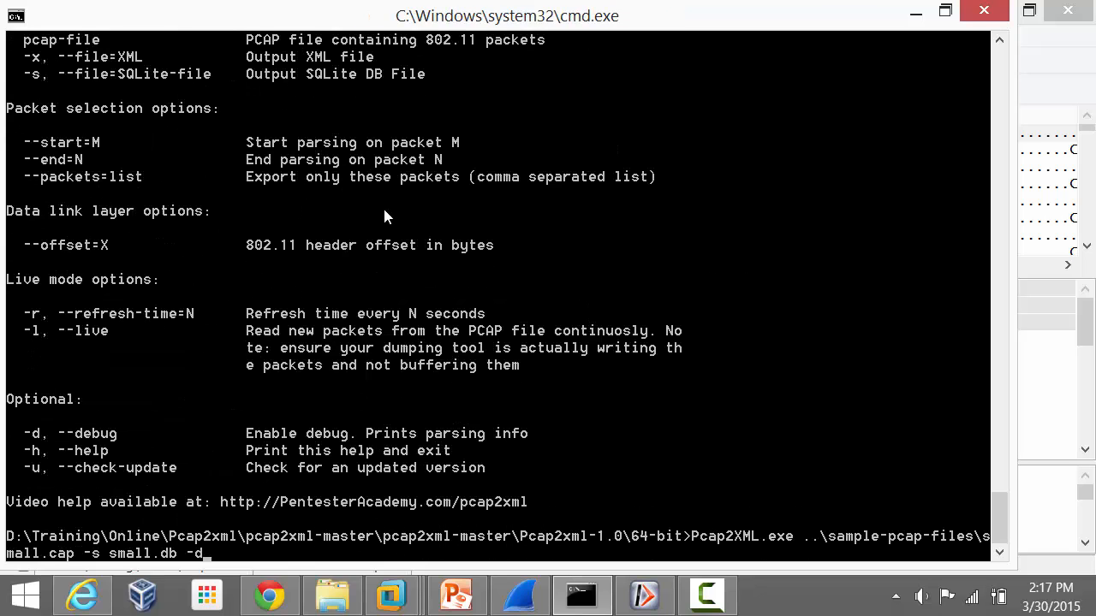
pyautogui.write('--')
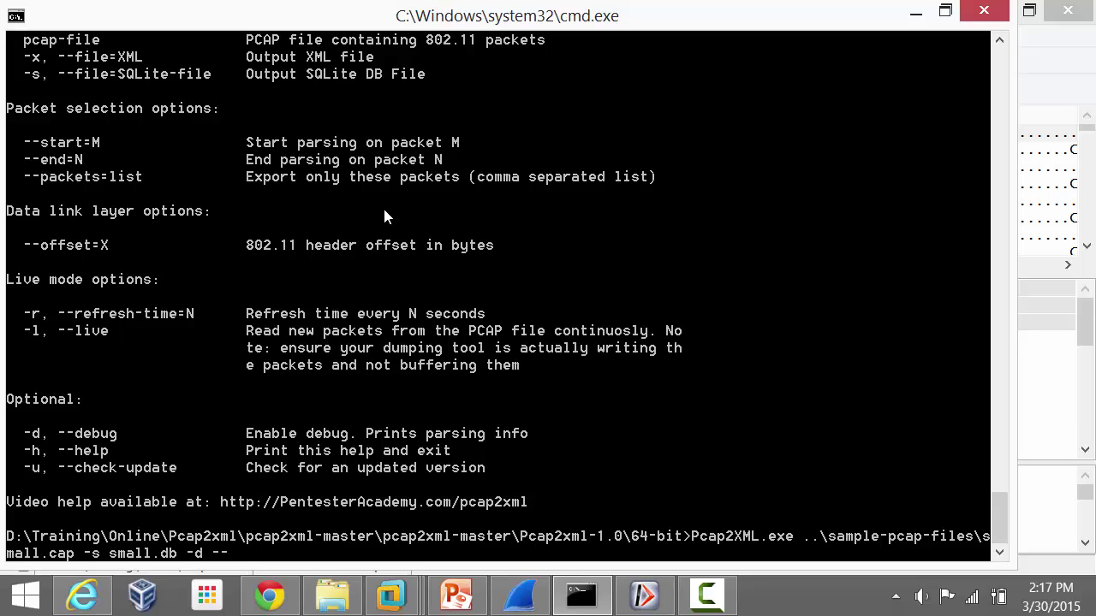
pyautogui.write('packets')
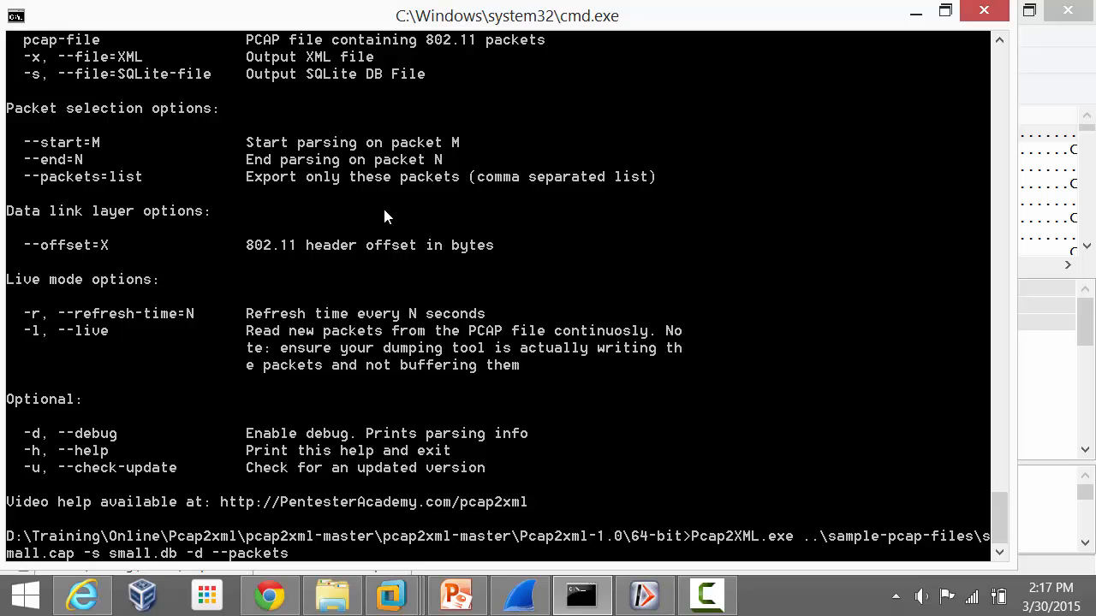
pyautogui.write('7005')
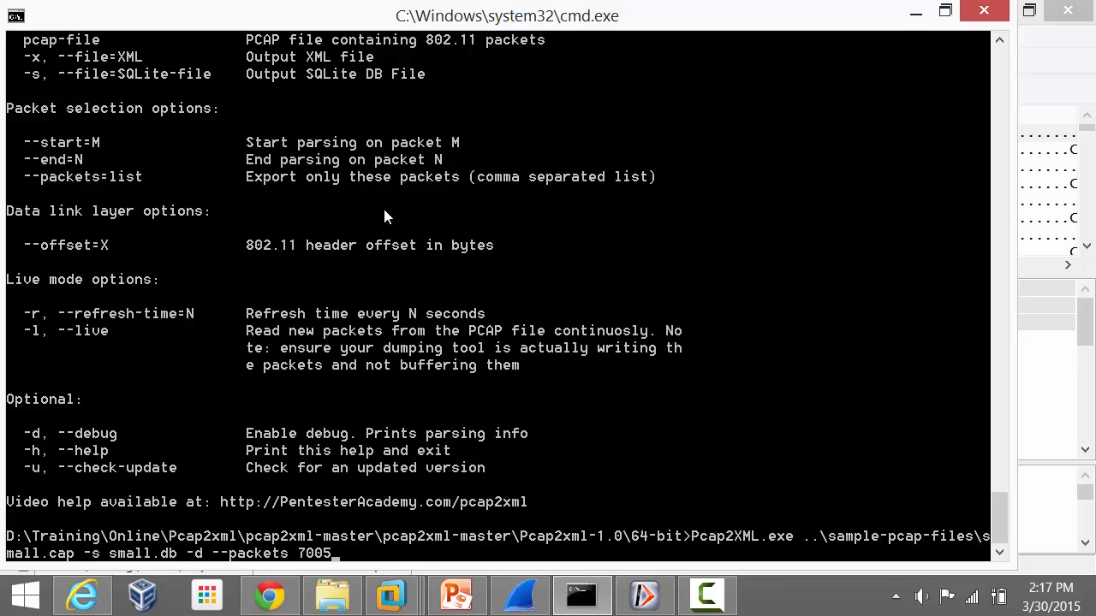
pyautogui.press('Return')
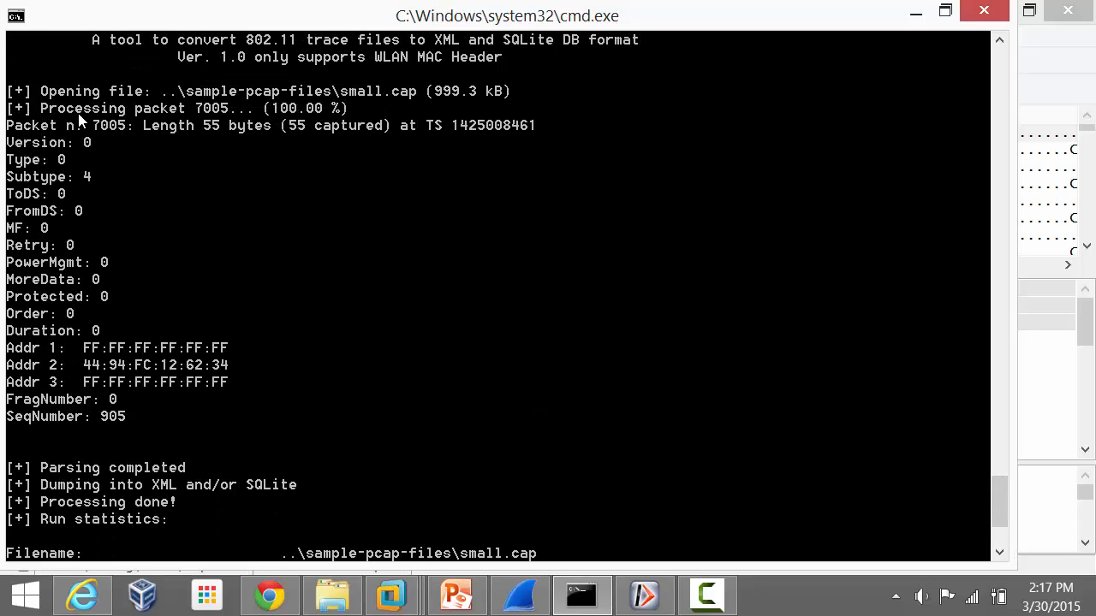
pyautogui.moveTo(100, 137)
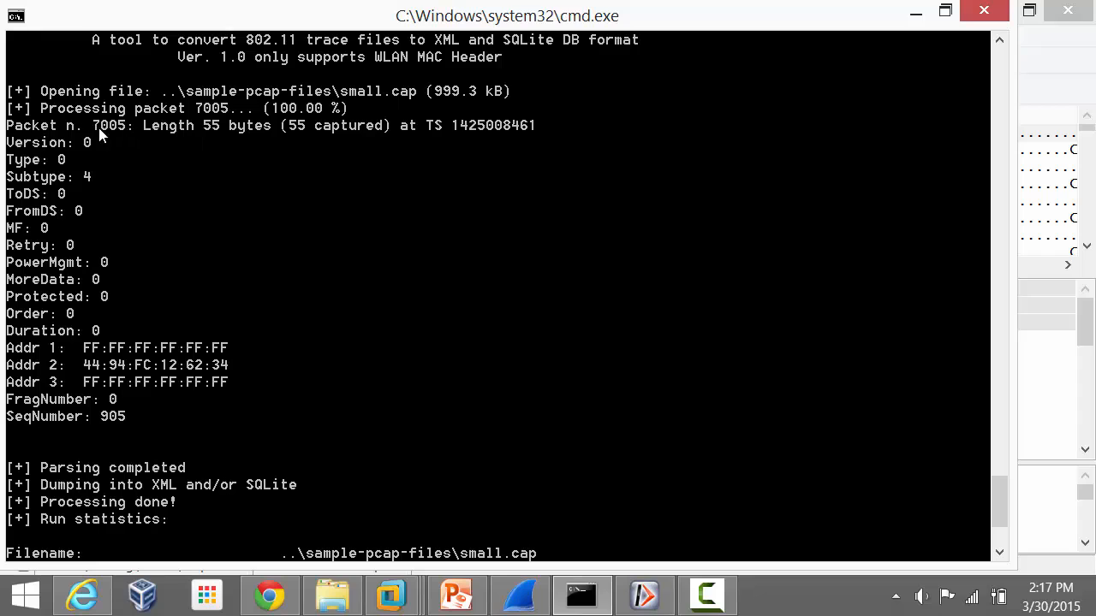
pyautogui.moveTo(75, 246)
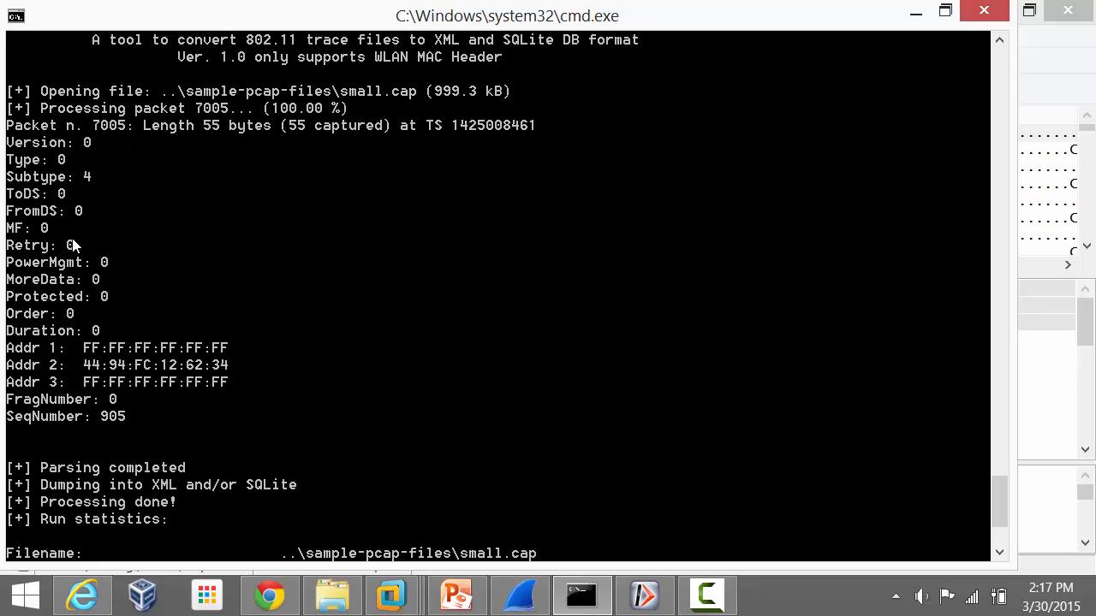
pyautogui.moveTo(85, 441)
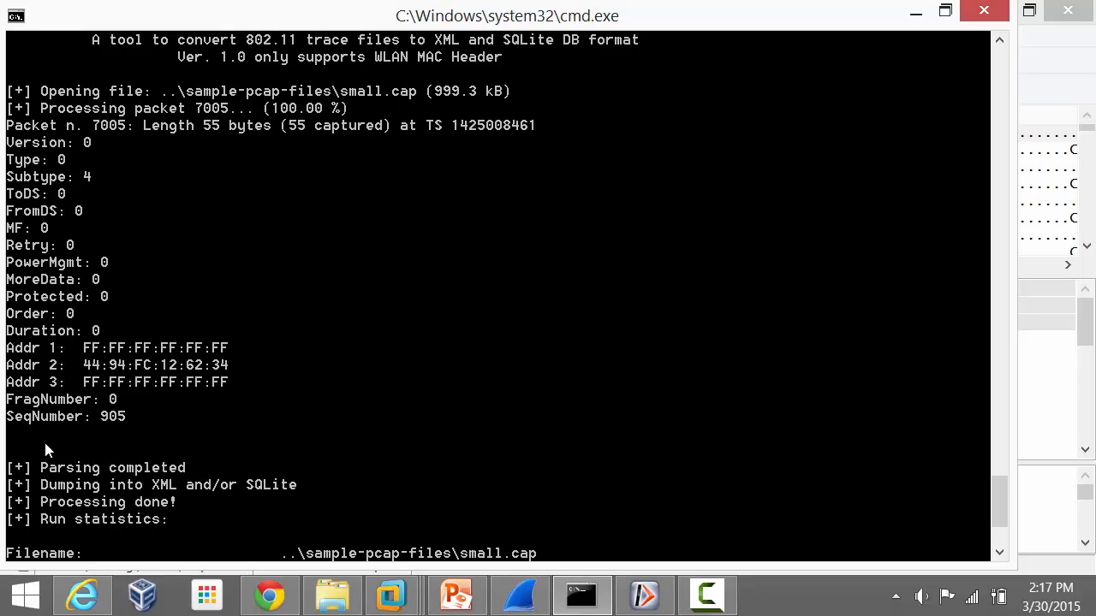
pyautogui.moveTo(119, 428)
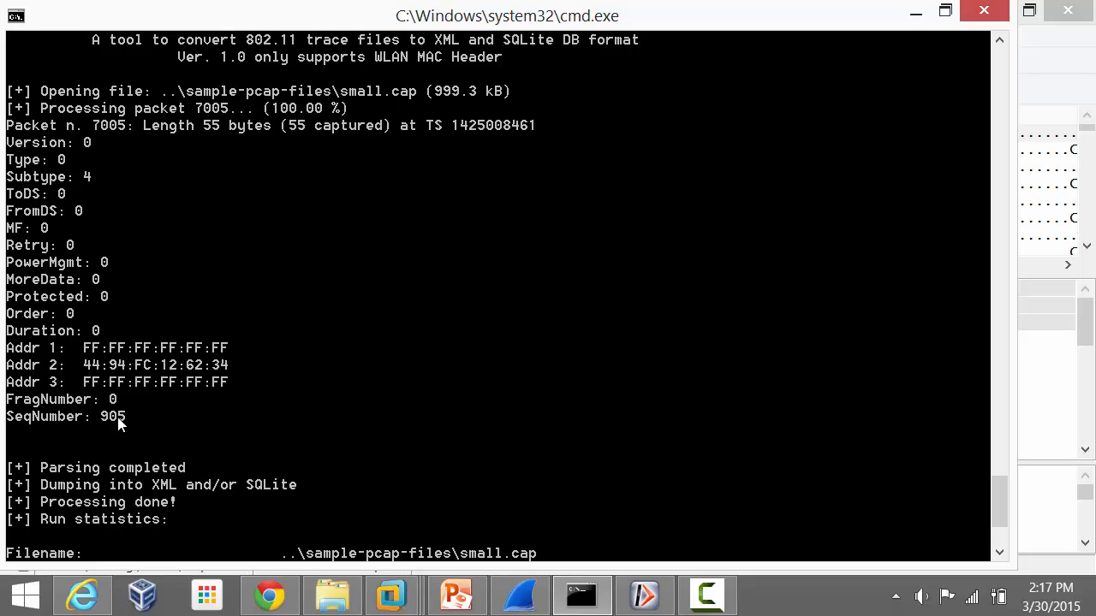
pyautogui.scroll(-3)
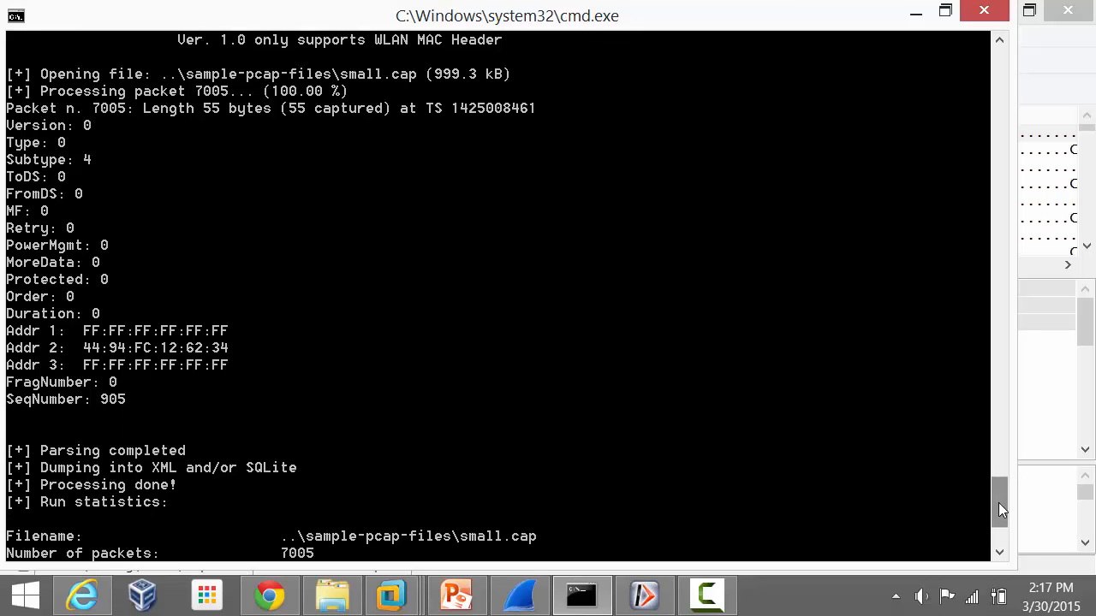
pyautogui.scroll(-3)
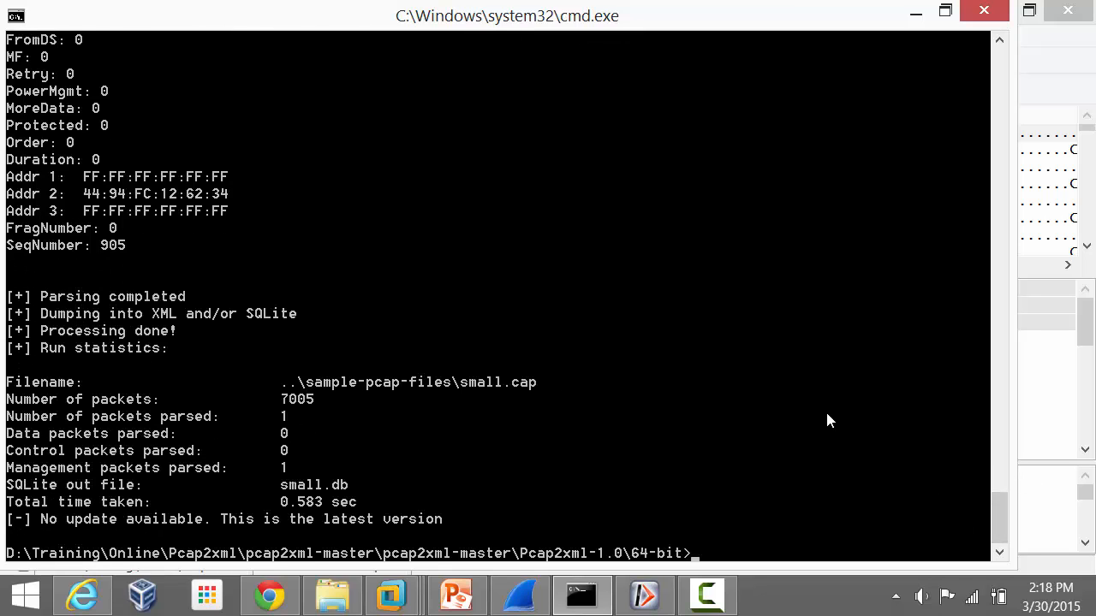
# Rerun Pcap2XML.exe ..\sample-pcap-files\small.cap -s small.db without the debug or packet options.
pyautogui.write('Pcap2XML.exe ..\\sample-pcap-files\\small.cap -s small.db -d --packets 7005')
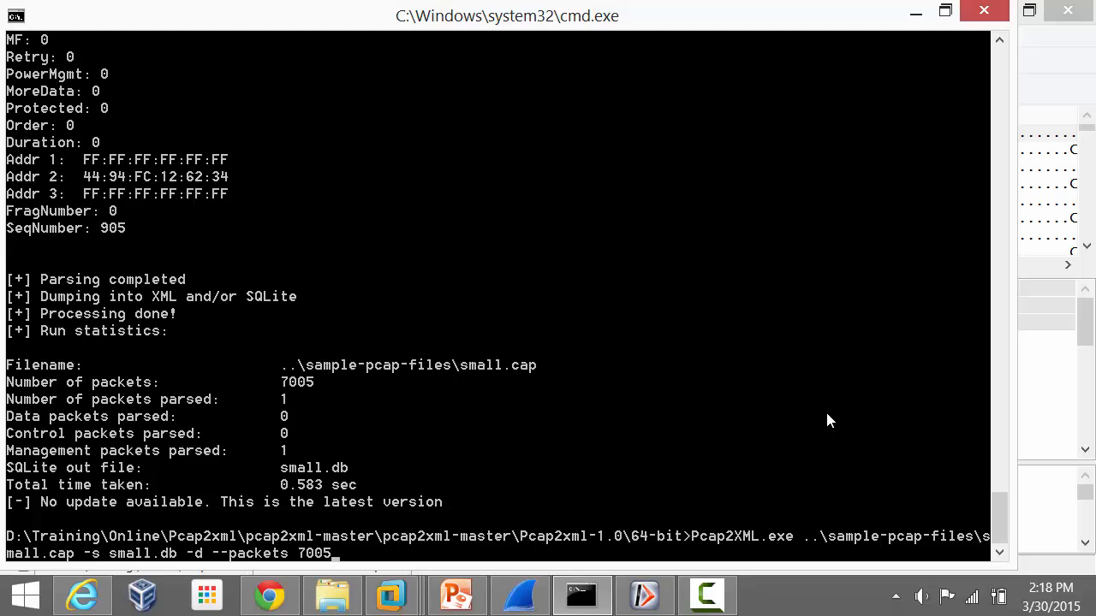
pyautogui.press('Backspace')
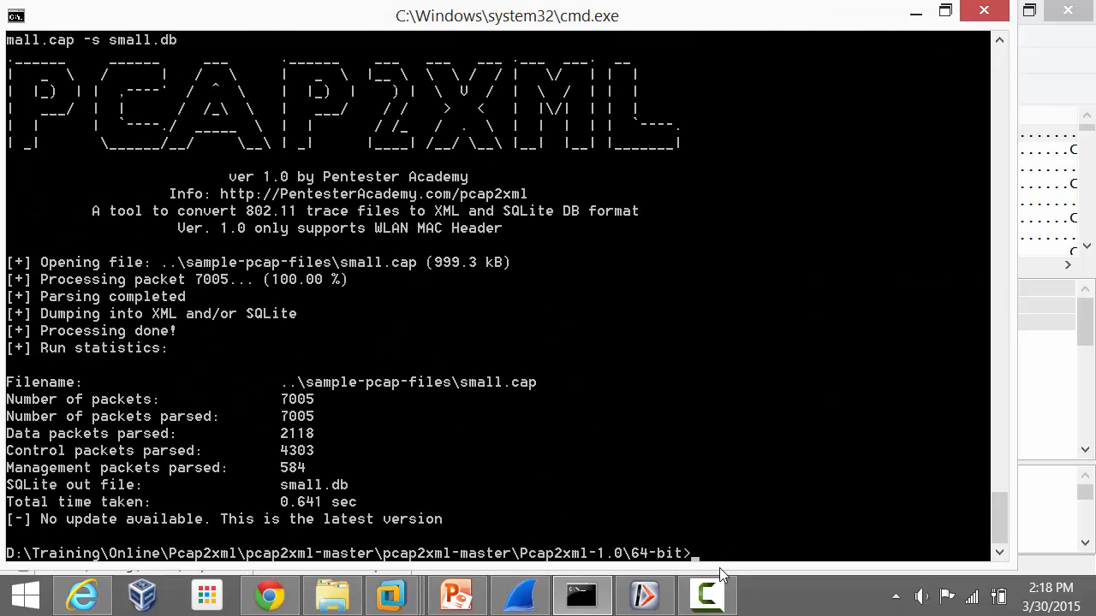
pyautogui.click(707, 596)
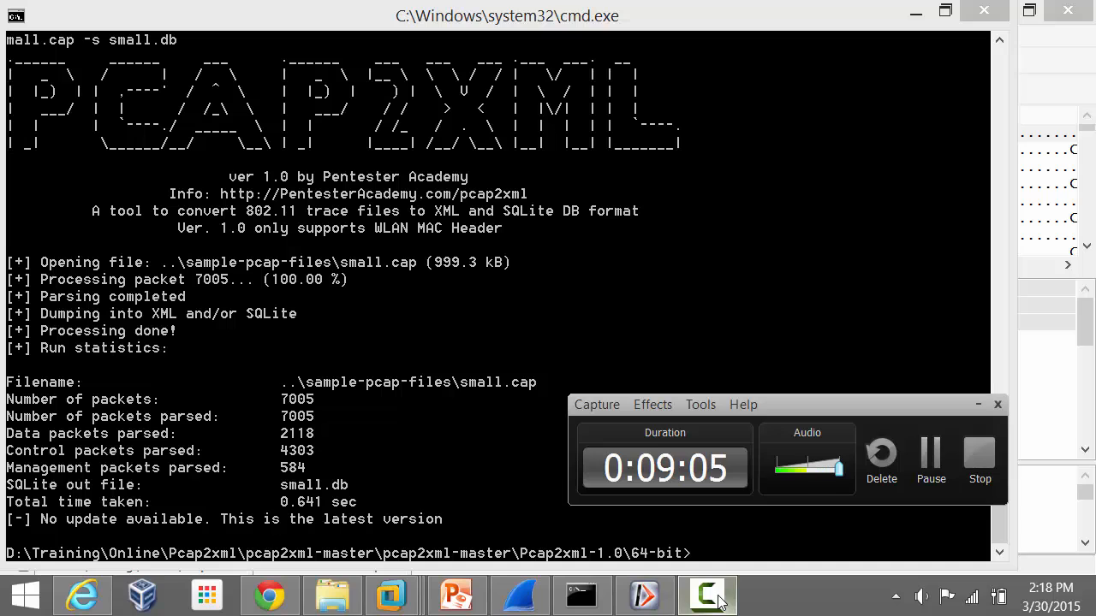